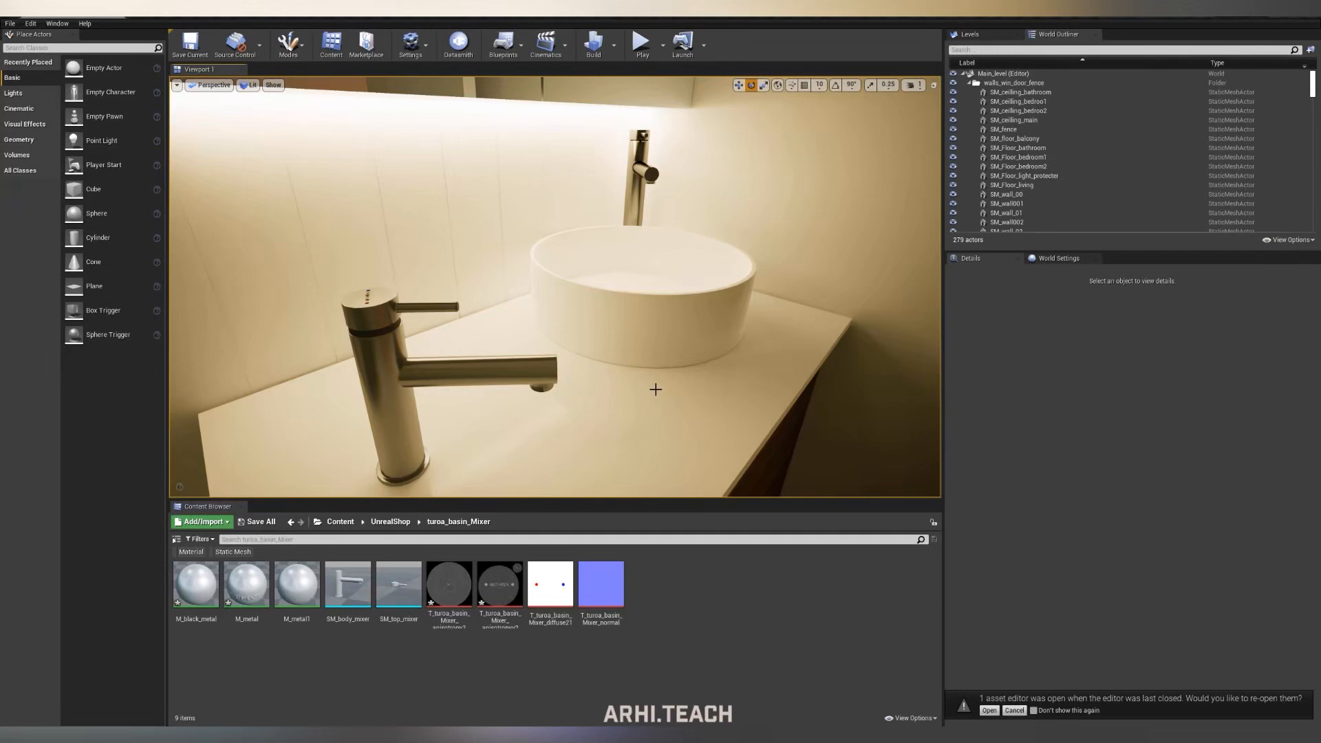
pyautogui.moveTo(642, 249)
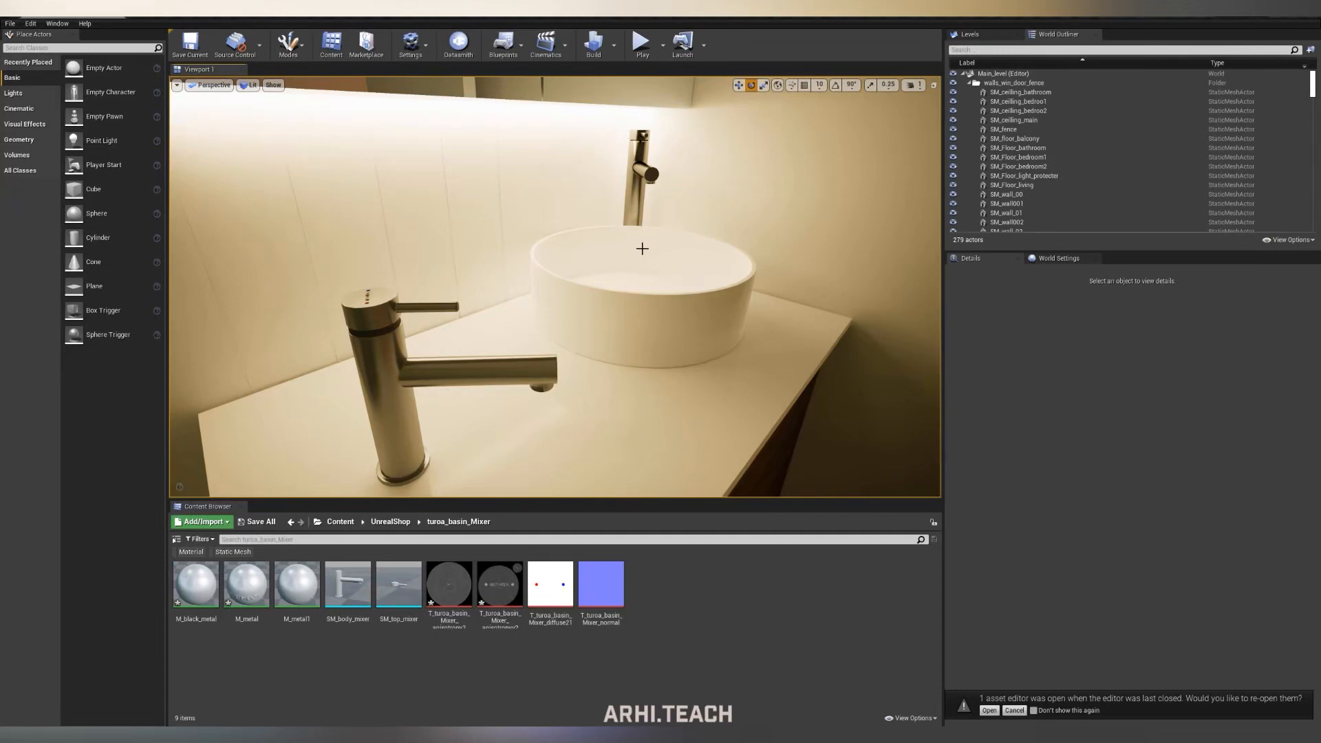
pyautogui.moveTo(683, 232)
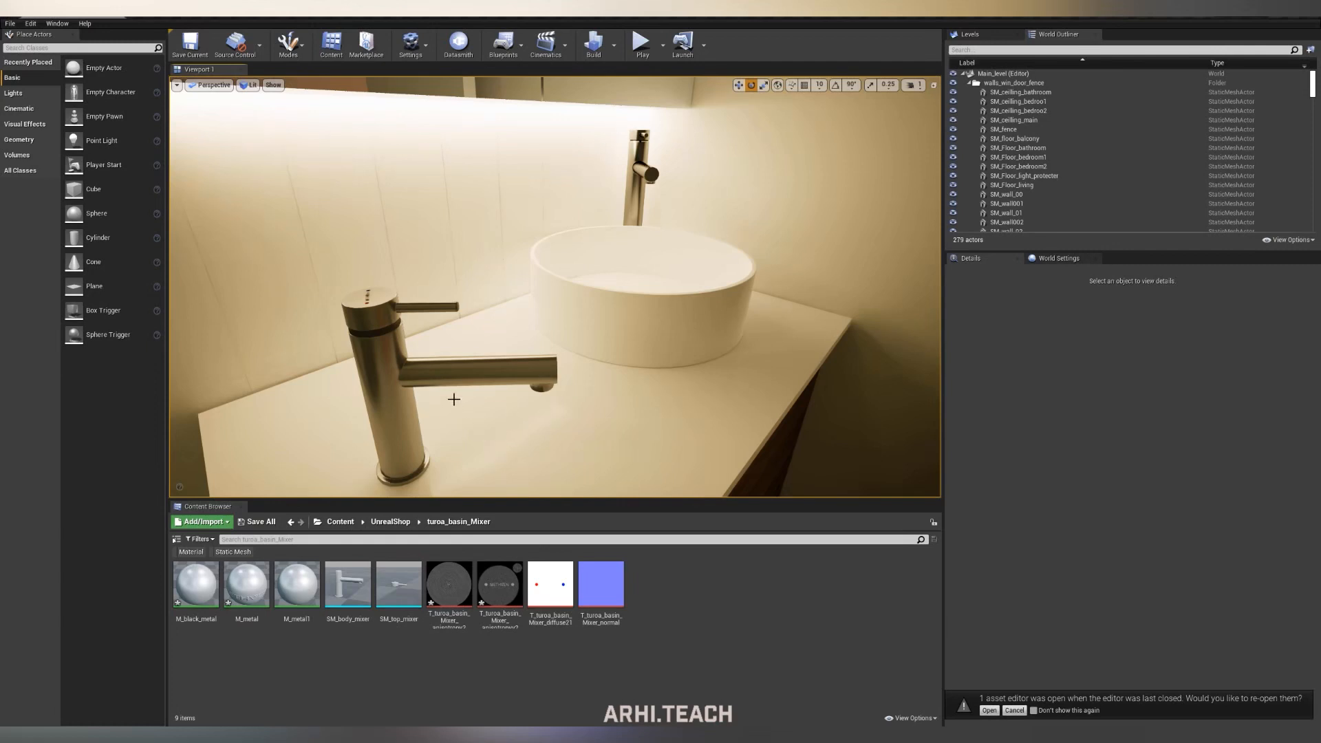
pyautogui.moveTo(412, 442)
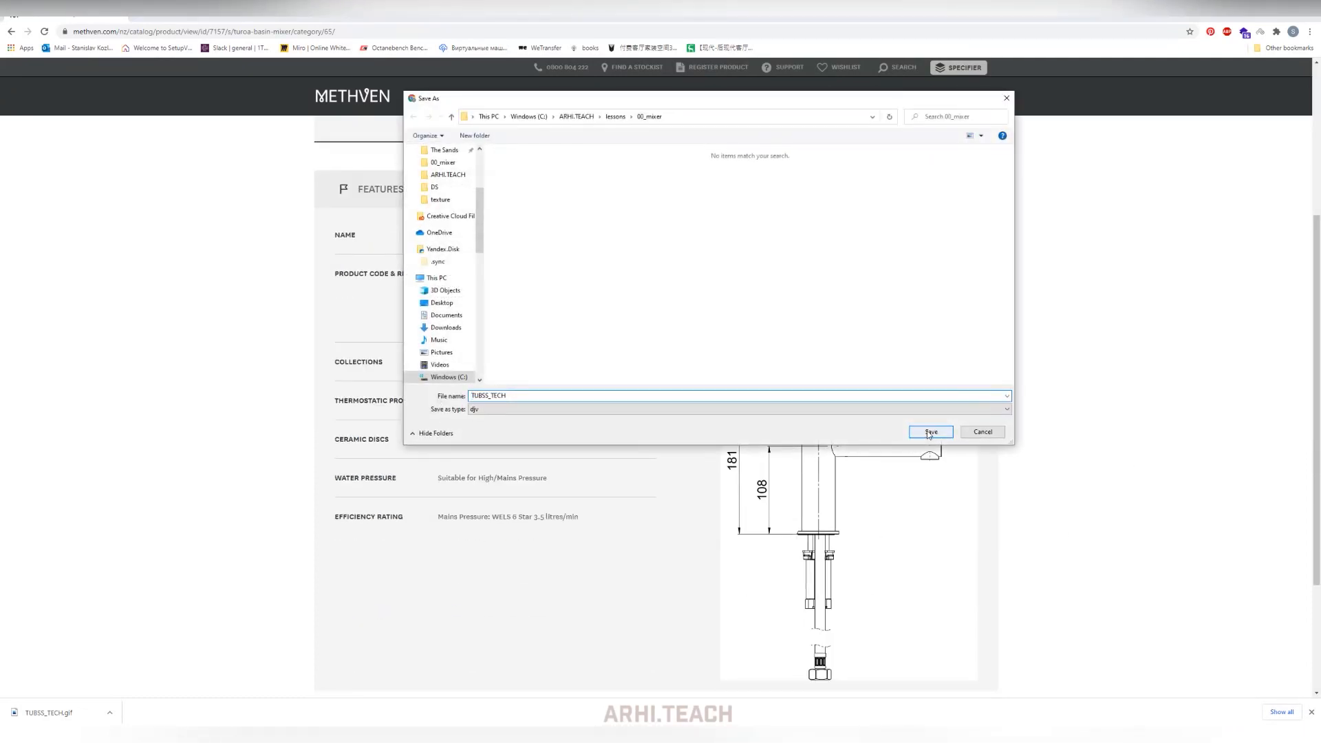
# Step: Save the mixer's technical drawing image into the lessons/00_mixer folder
pyautogui.click(930, 431)
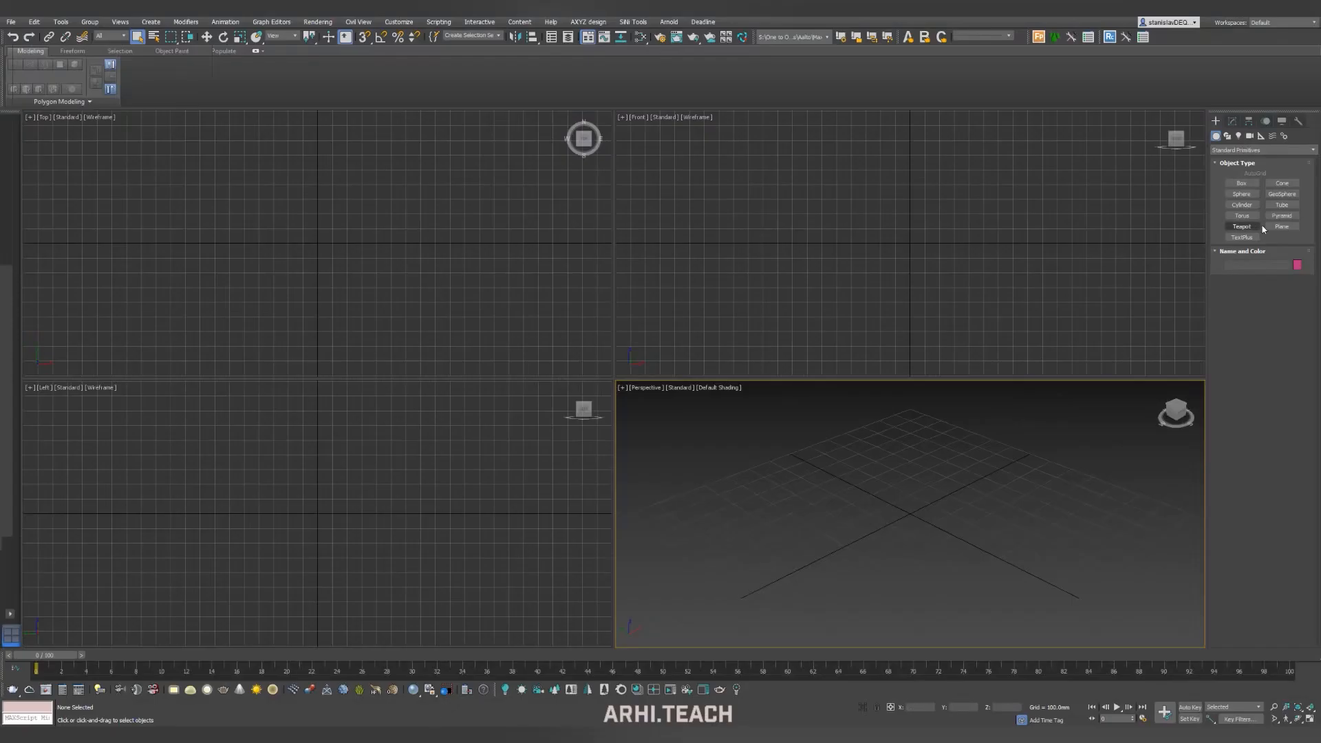
# Step: Create a front-view plane with UVW Map and the saved mixer drawing as its bitmap material
pyautogui.click(1281, 226)
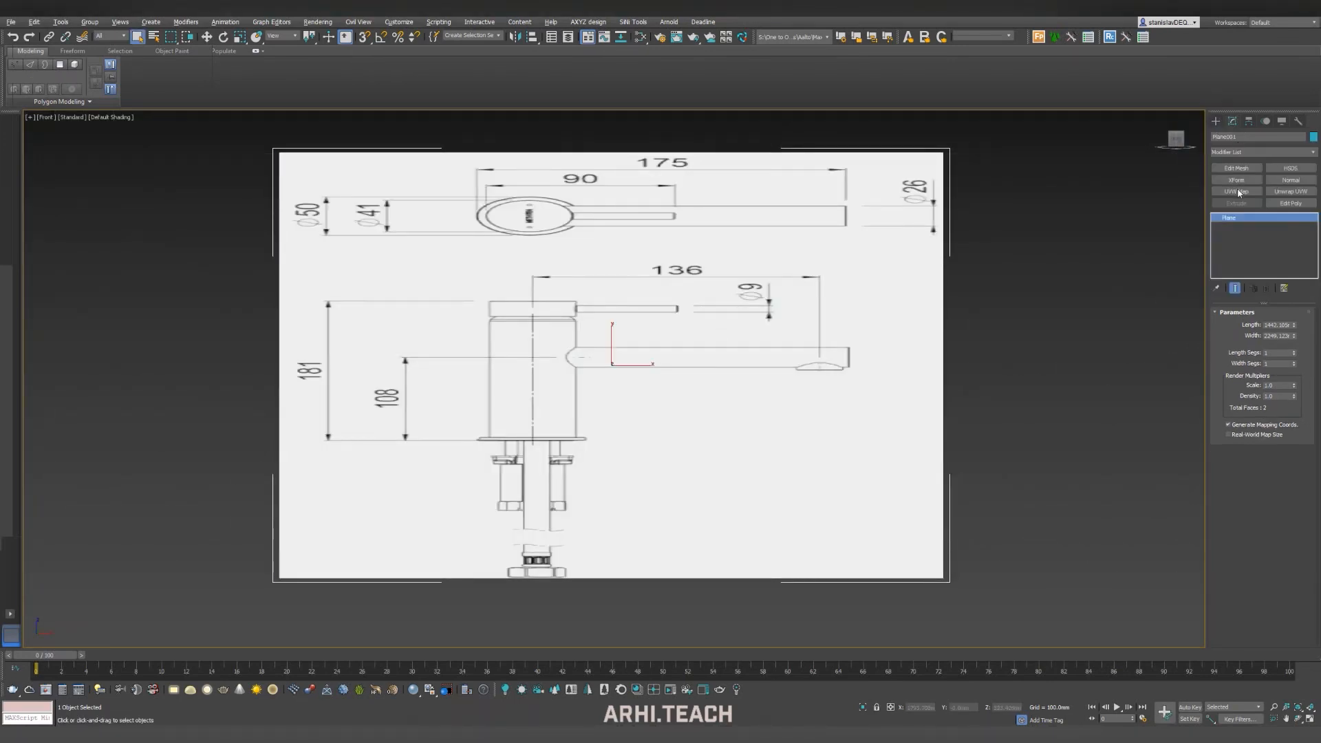
pyautogui.click(1235, 192)
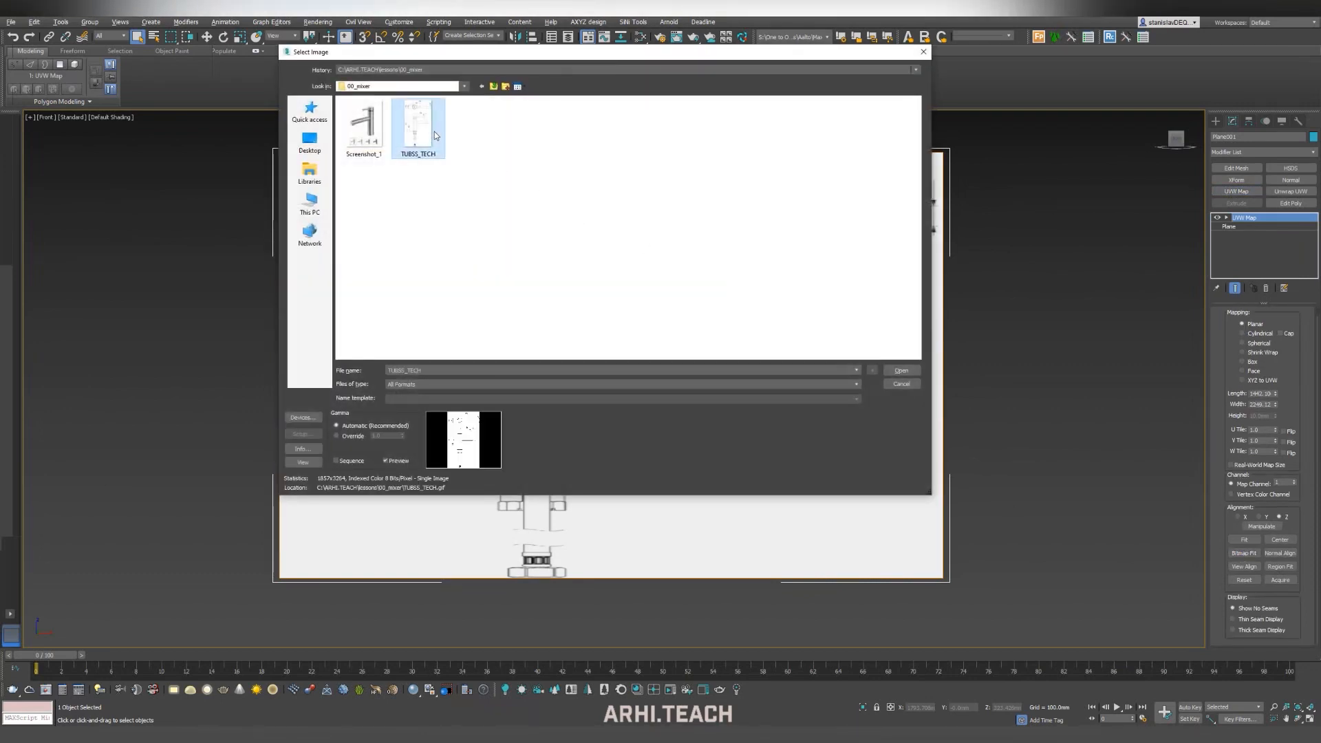
pyautogui.click(900, 371)
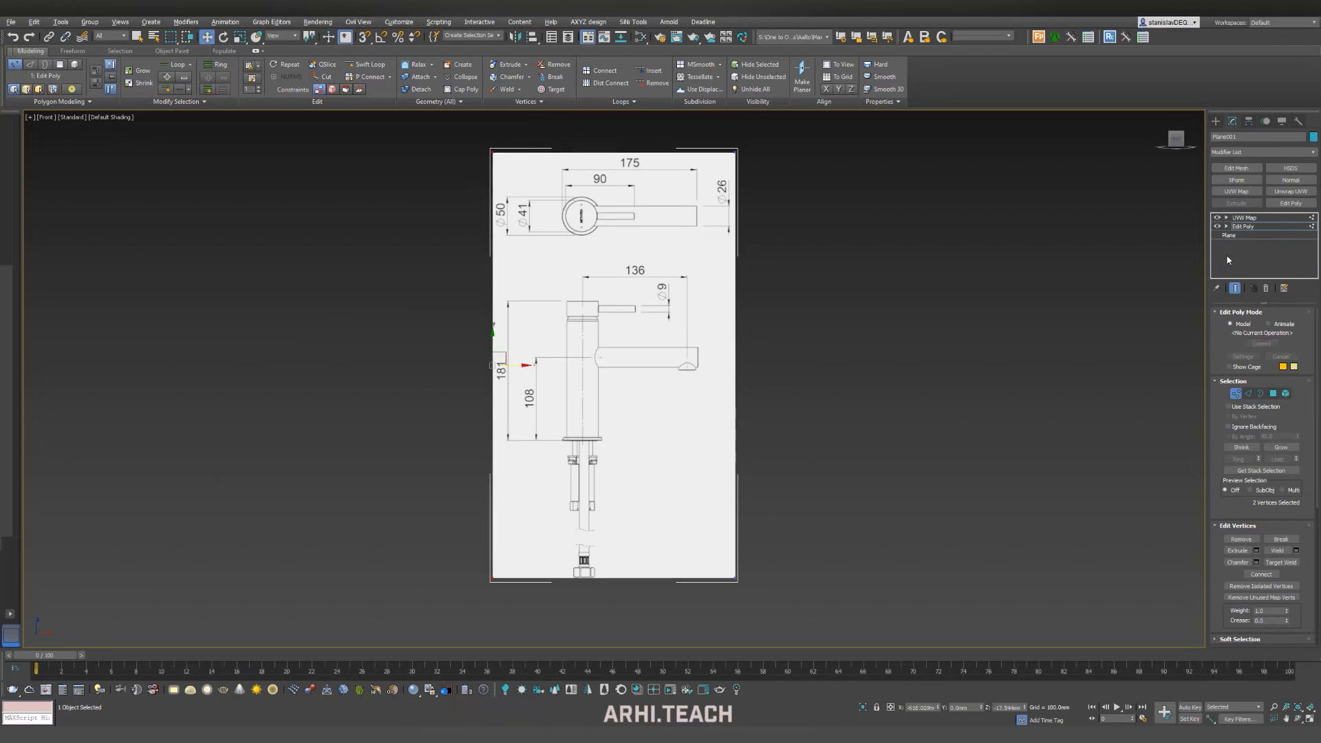
pyautogui.click(1242, 217)
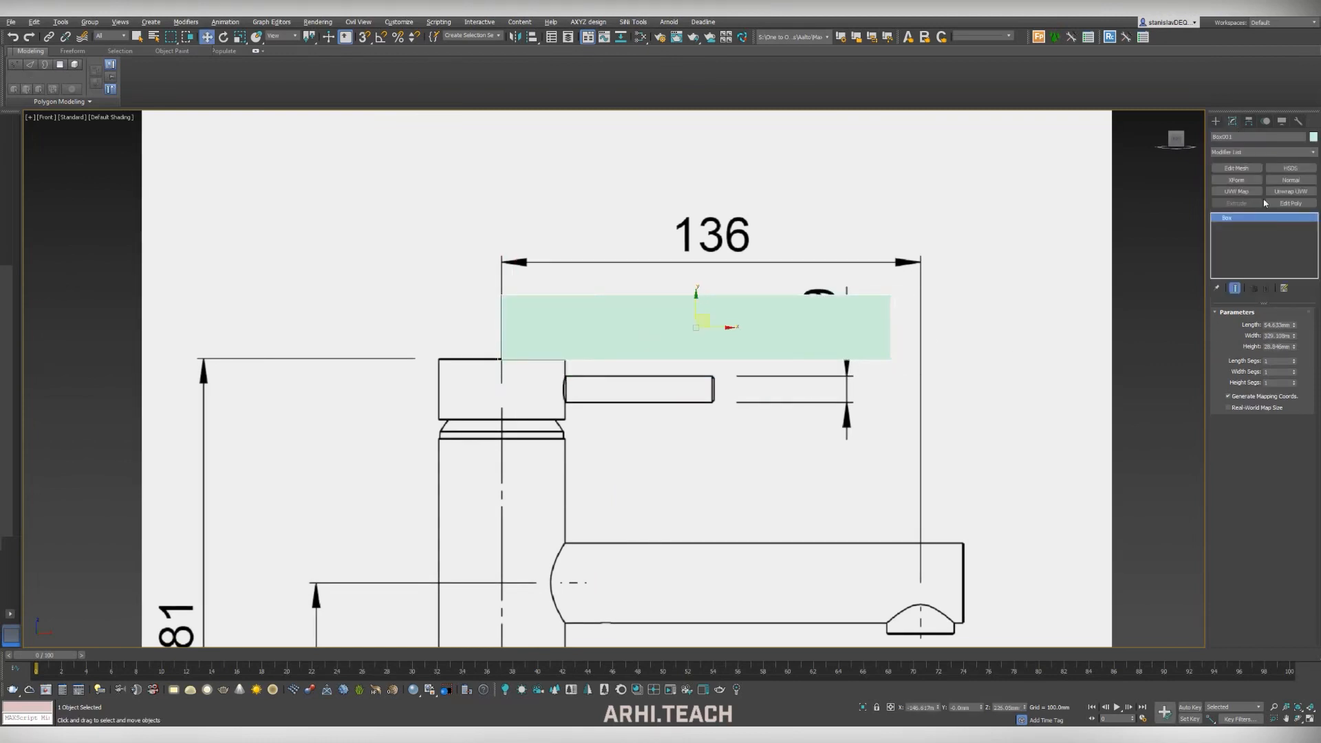
# Step: Scale the drawing plane so its 136 dimension matches a 136 mm box
pyautogui.tripleClick(1275, 335)
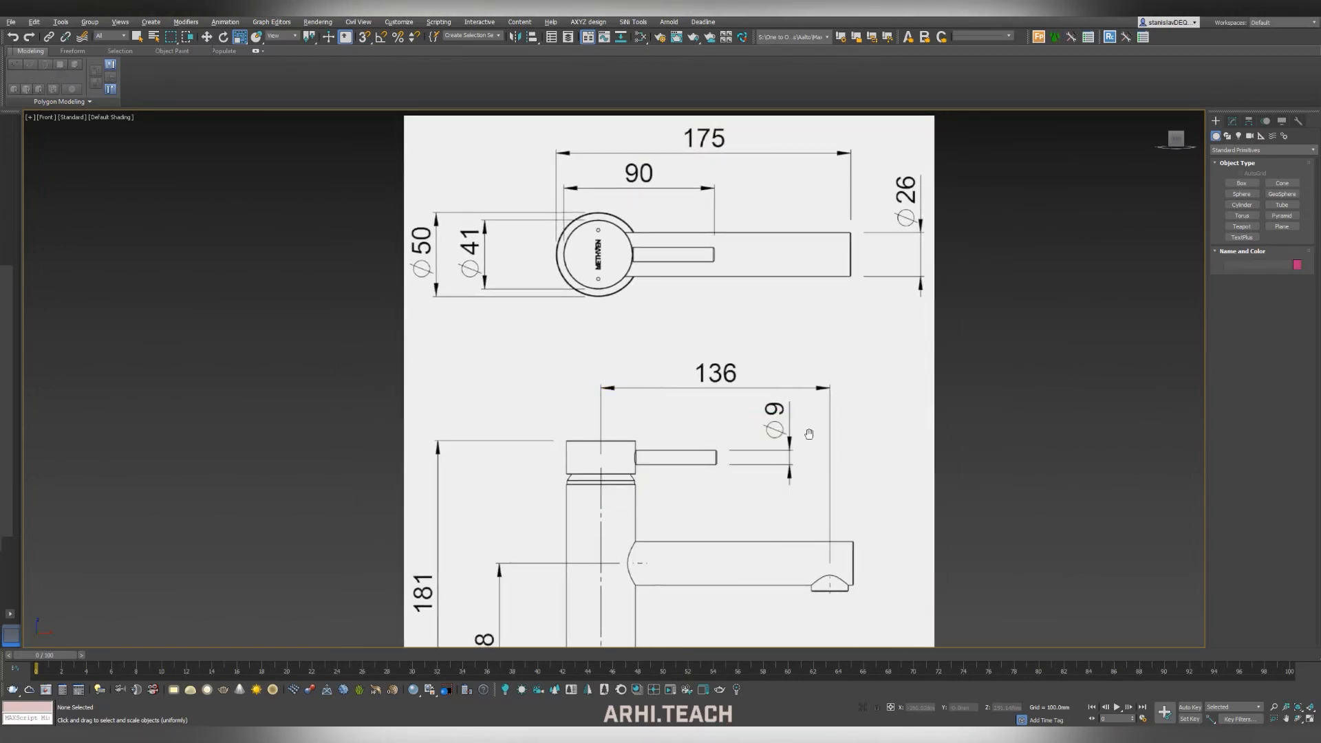
pyautogui.scroll(3)
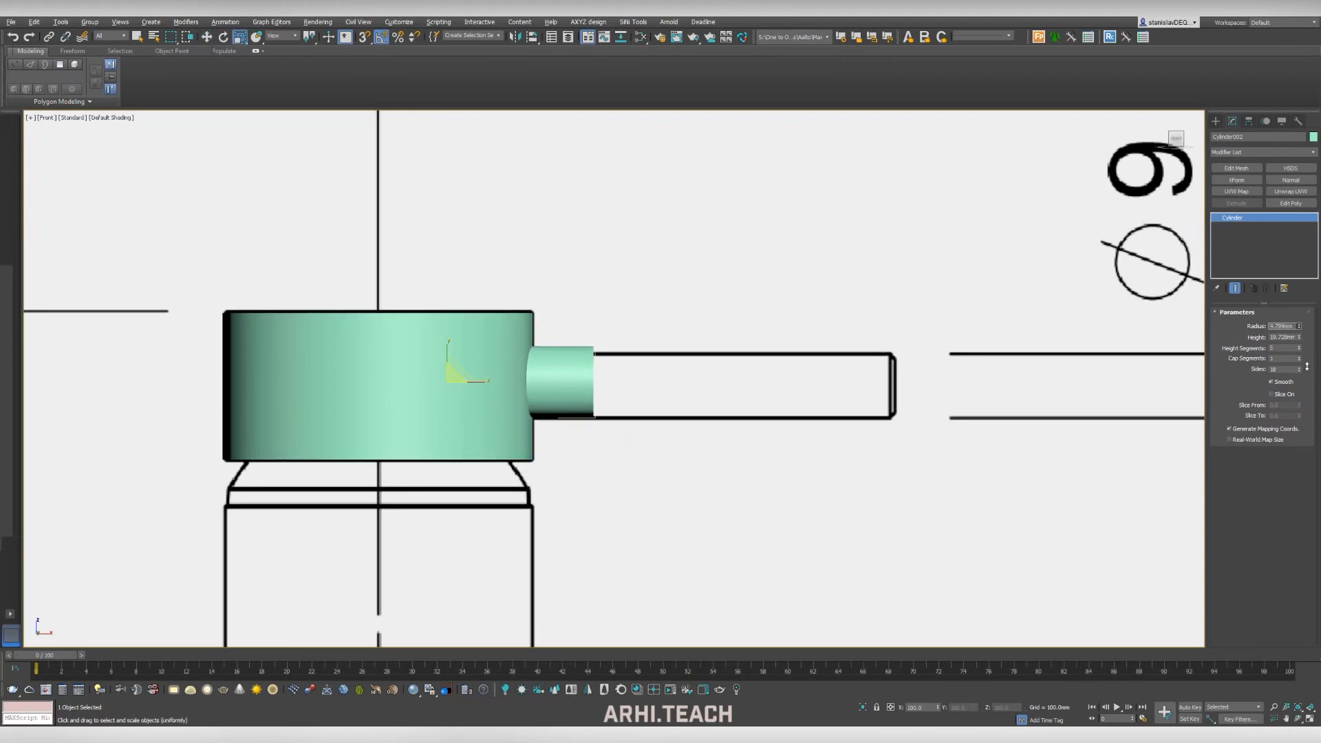
# Step: Trace cylinders over the drawing for the handle cap, lever and spout
pyautogui.click(207, 36)
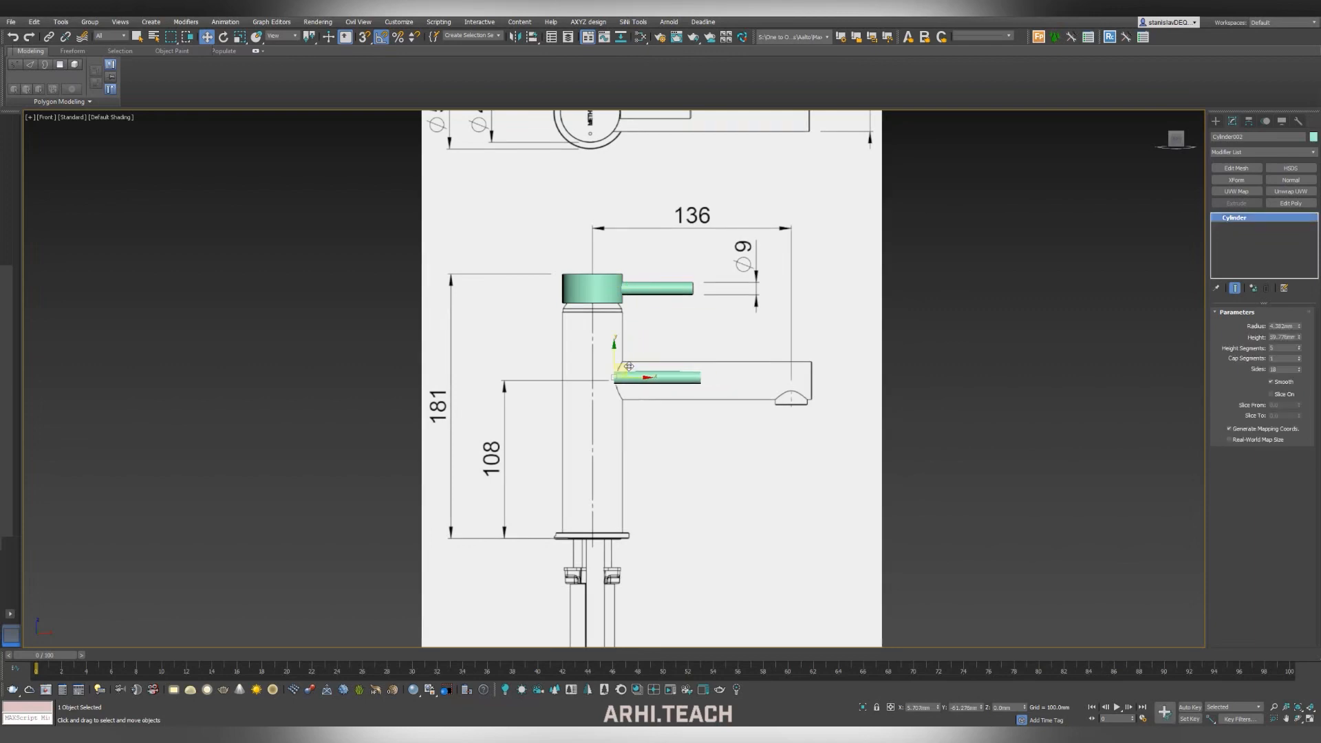
pyautogui.scroll(3)
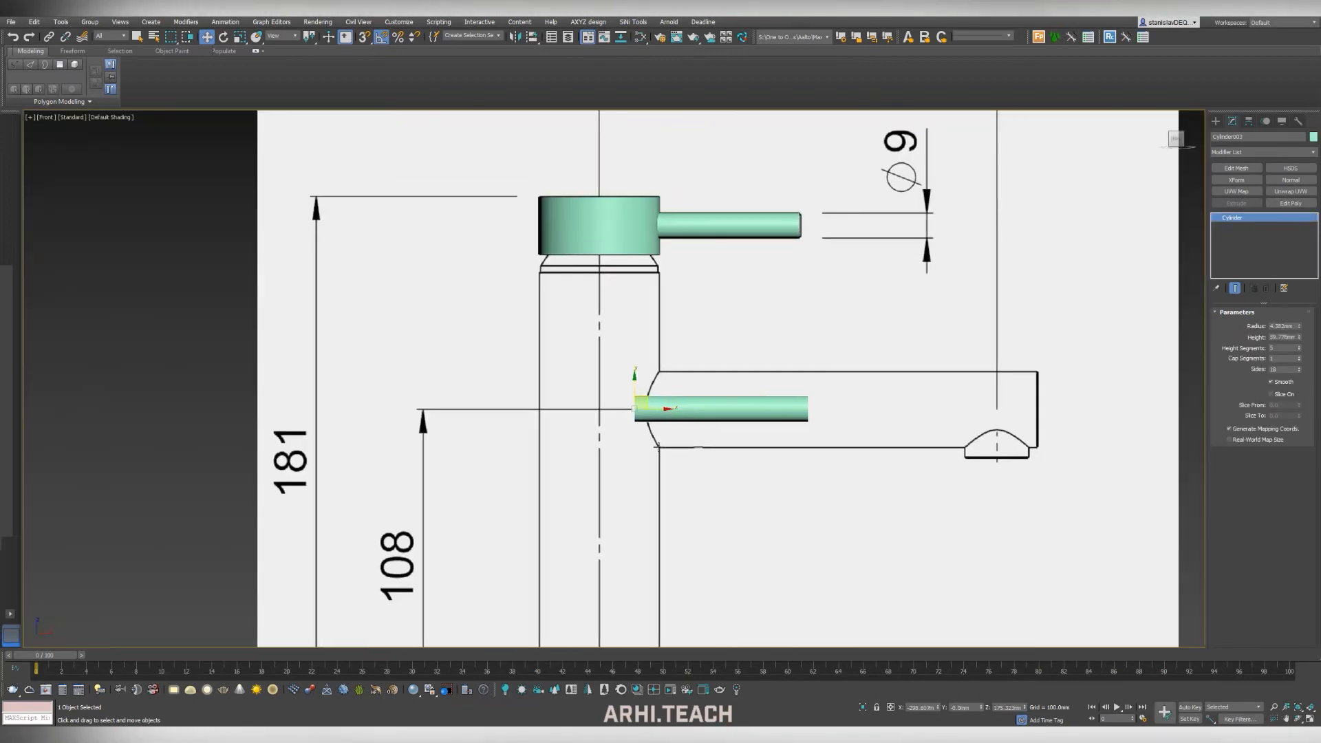
pyautogui.click(239, 36)
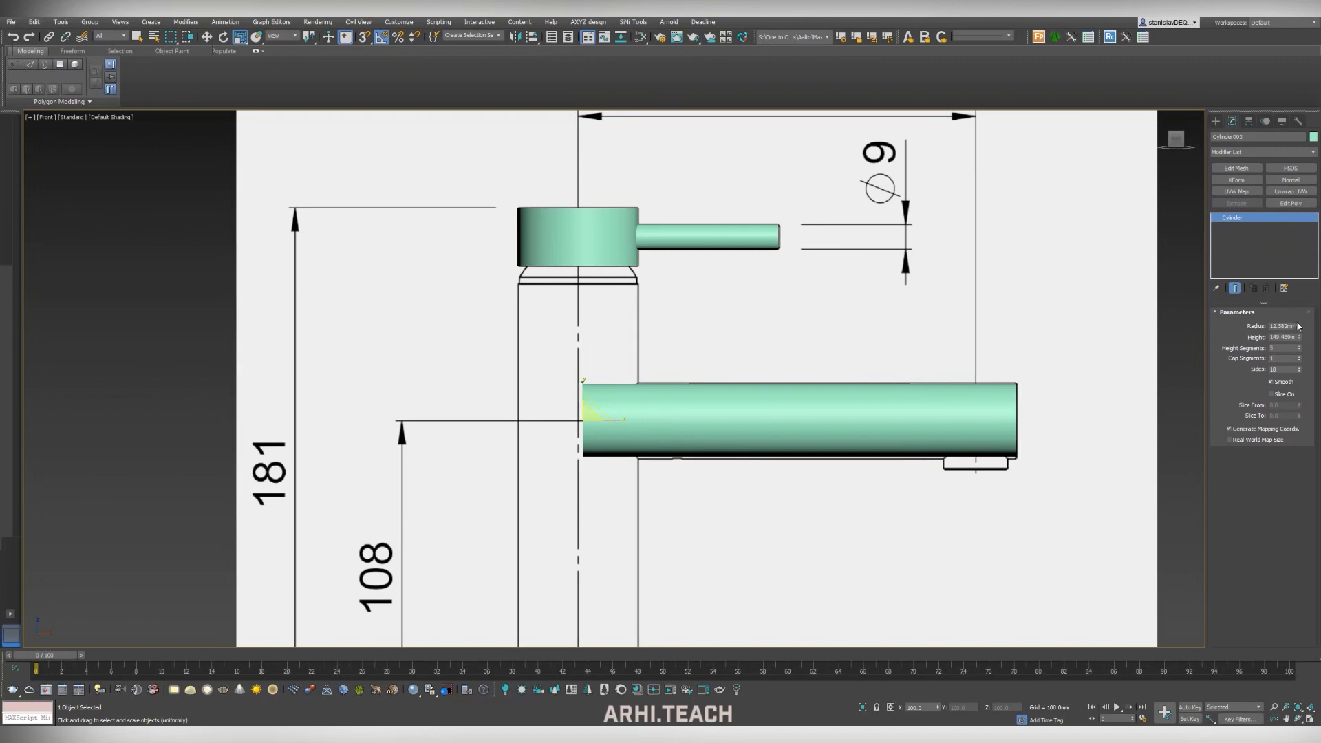
# Step: Set the spout cylinder's radius and clone a rotated copy as the upright body
pyautogui.click(207, 37)
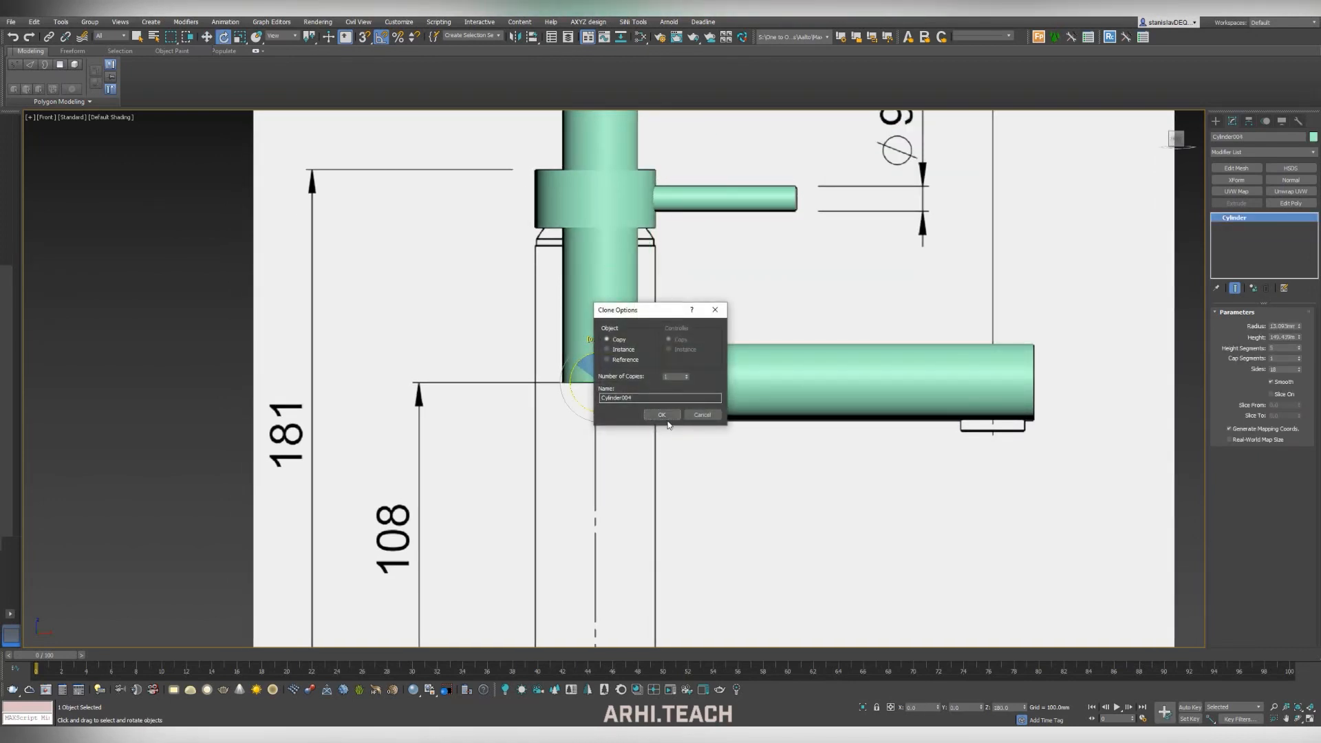
pyautogui.click(661, 414)
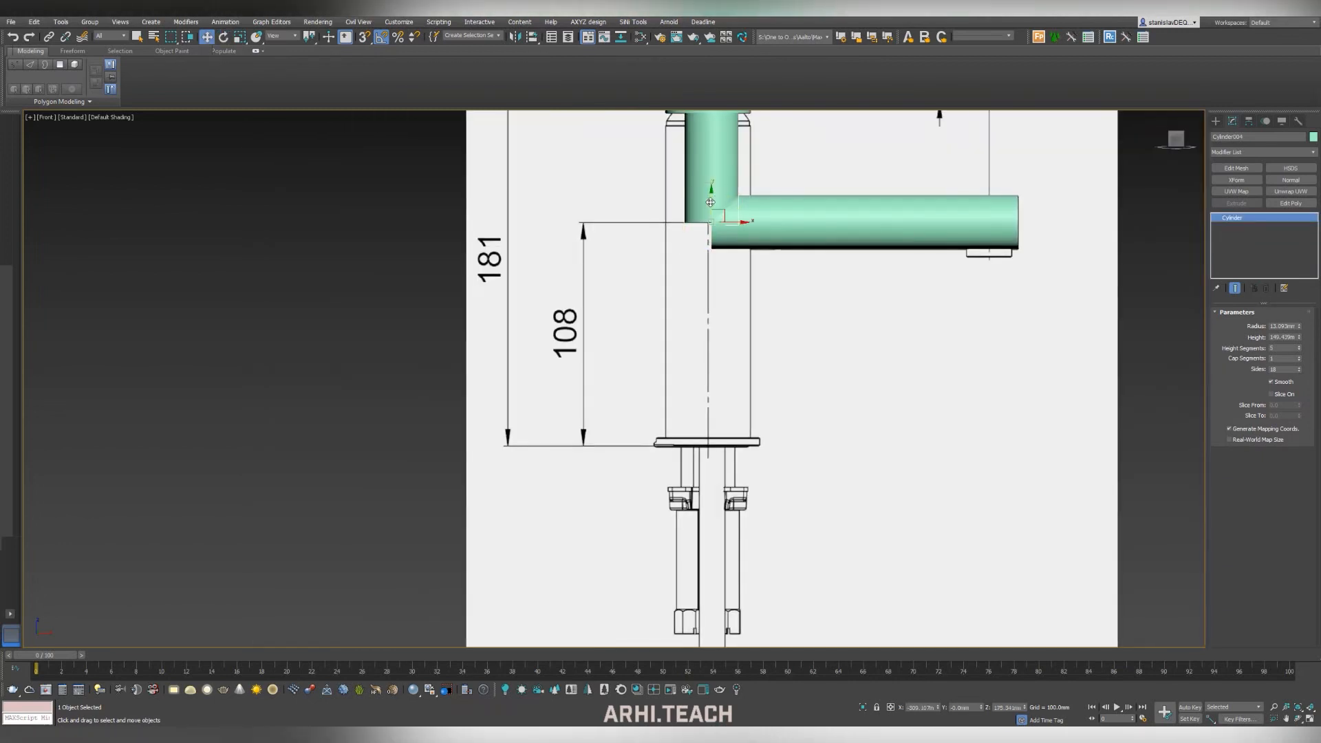
pyautogui.scroll(3)
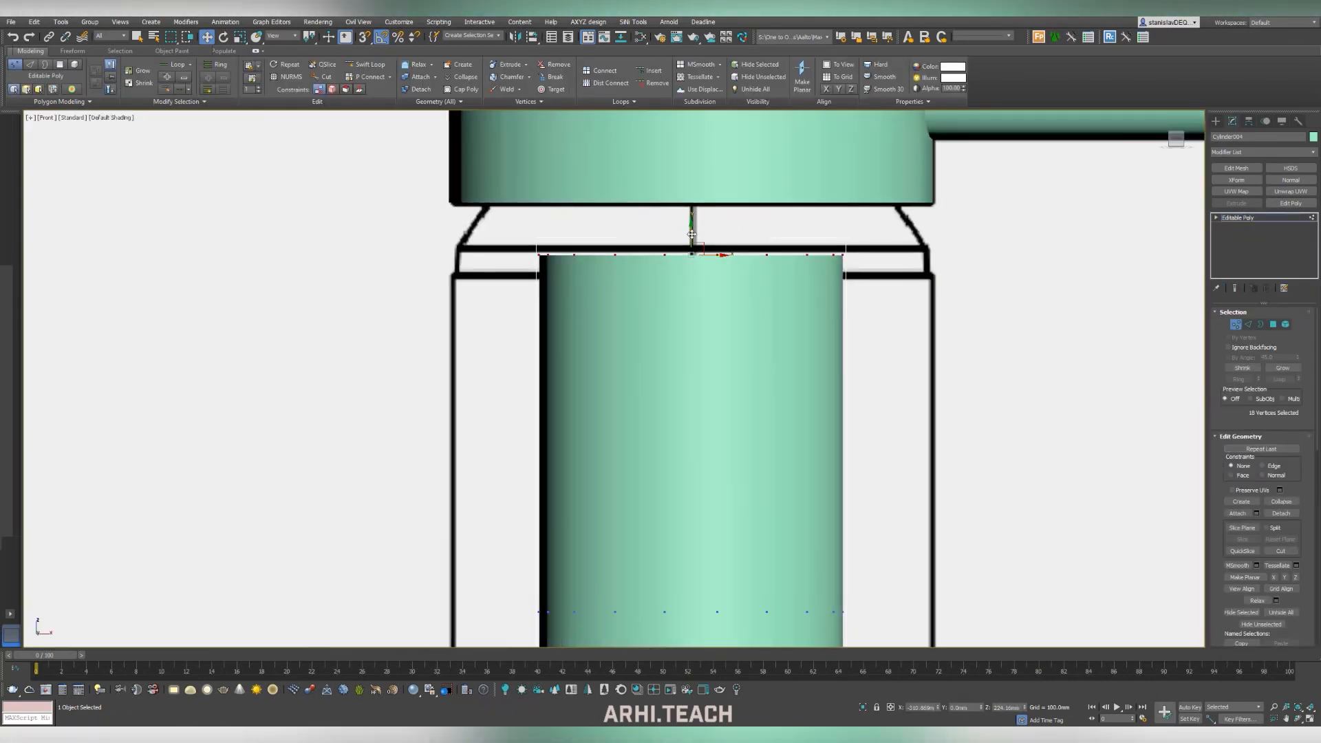
# Step: Move the body's top vertices, extrude and scale the border, then cap the opening
pyautogui.click(1284, 324)
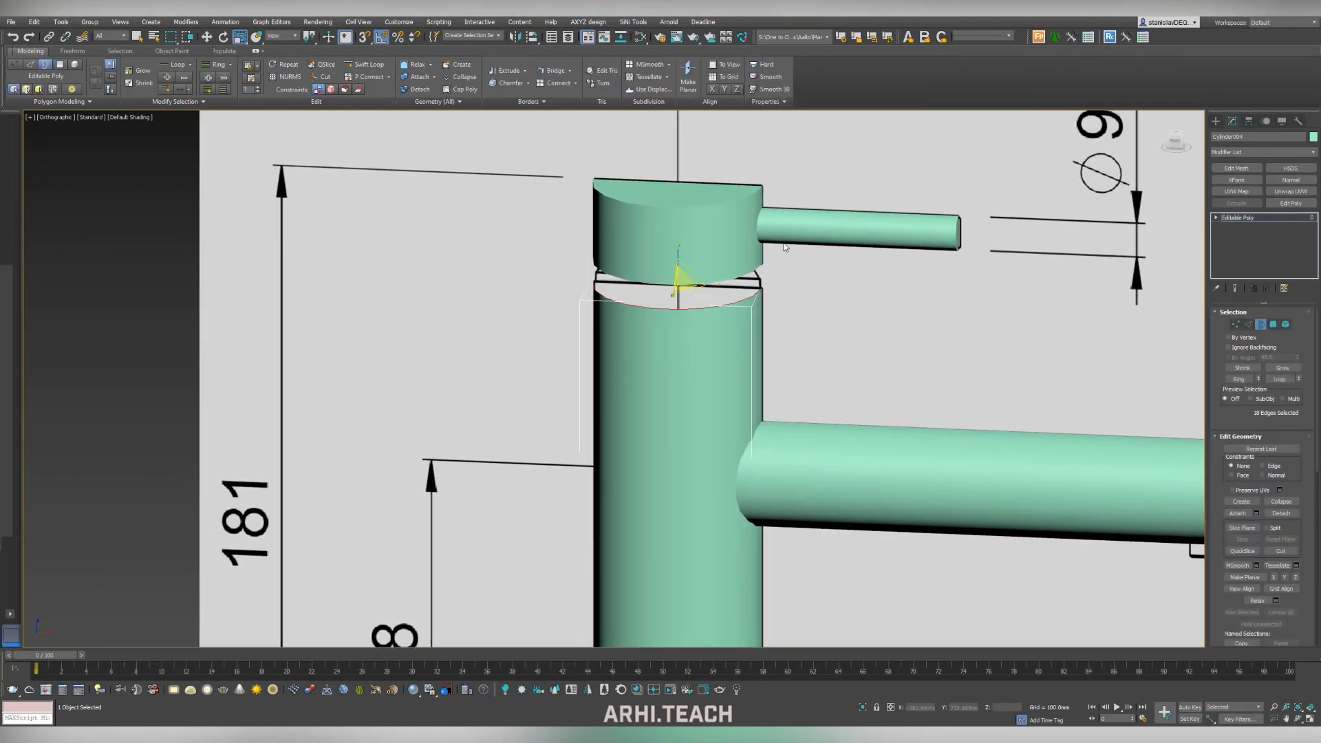
pyautogui.scroll(3)
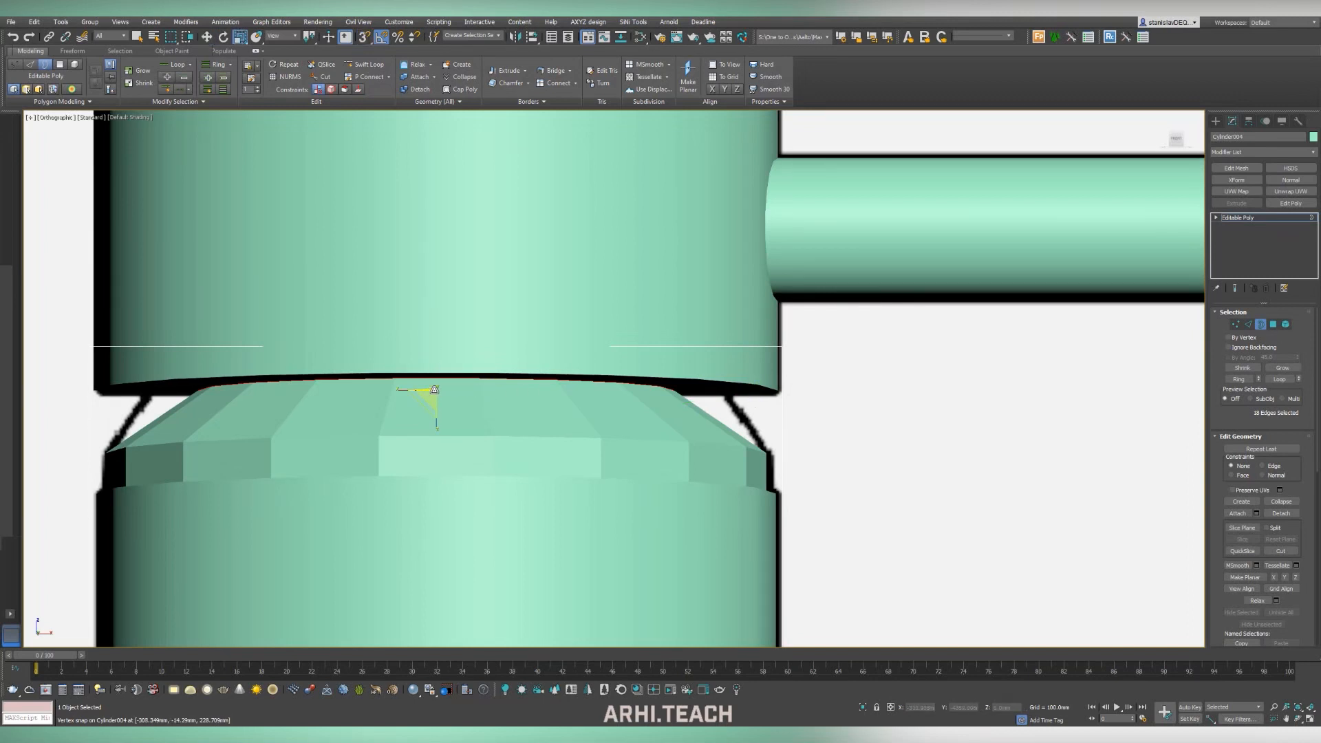
pyautogui.scroll(-3)
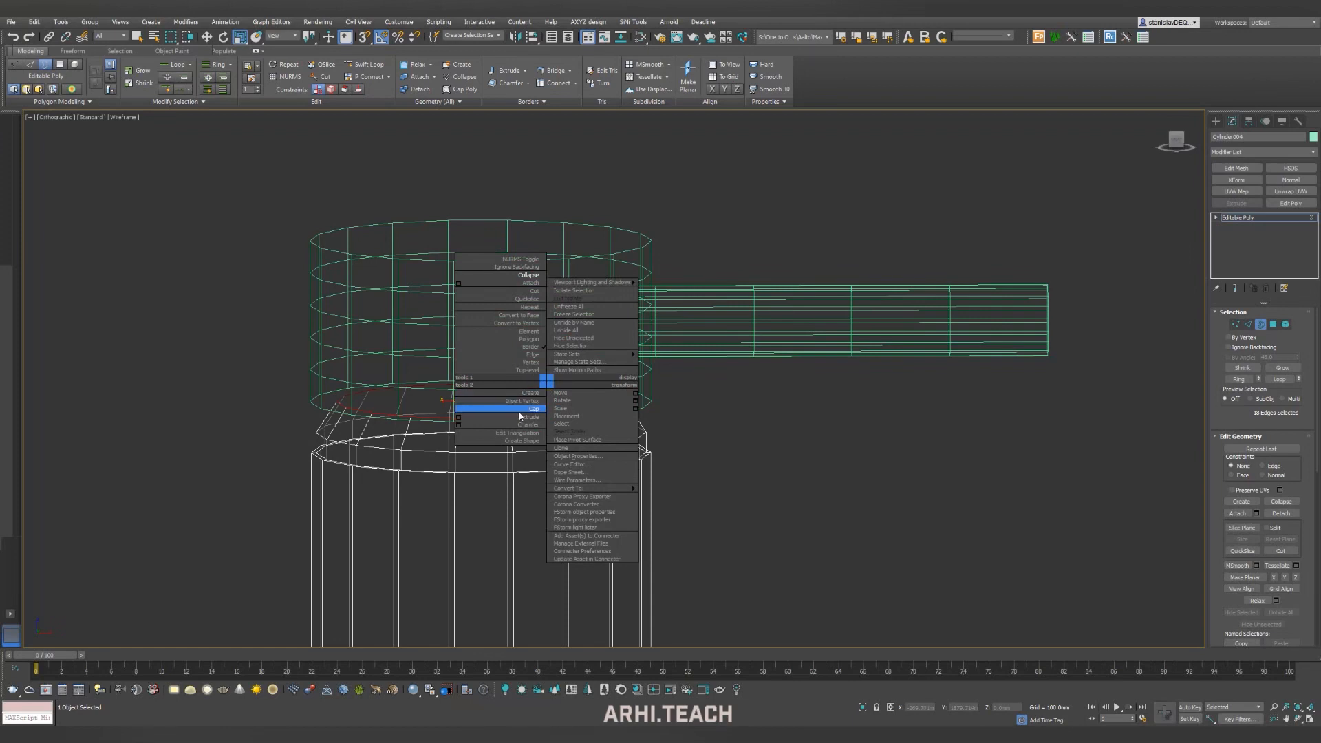
pyautogui.click(532, 409)
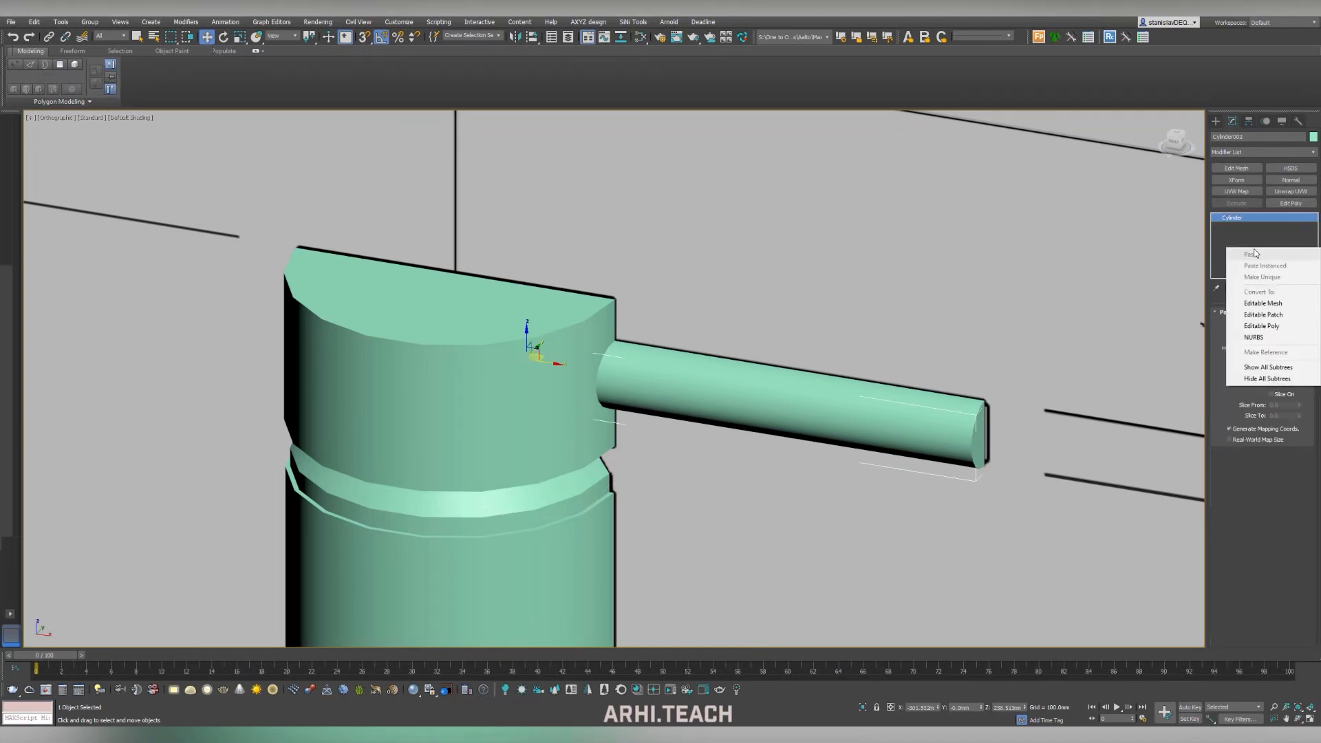
# Step: Convert the lever to Editable Poly, edit its end face, and rotate a spout-junction cylinder copy
pyautogui.click(1261, 326)
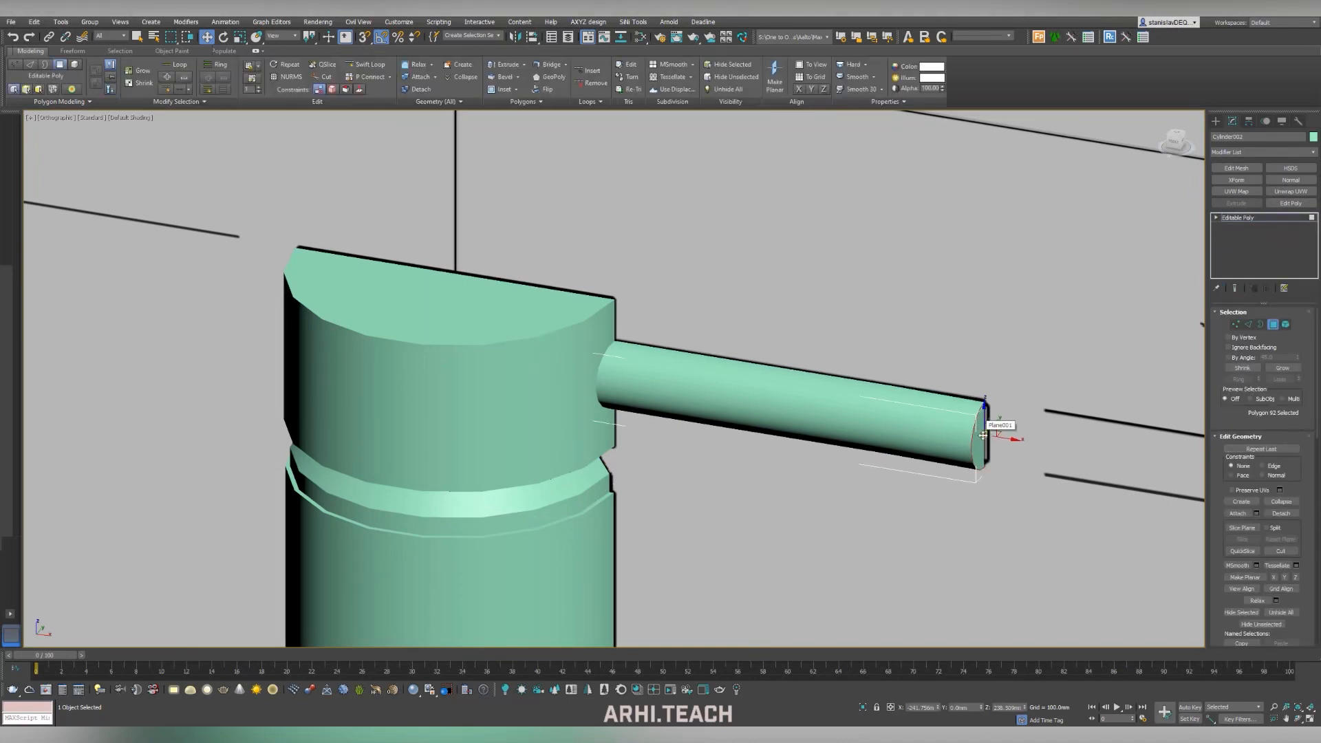
pyautogui.rightClick(984, 434)
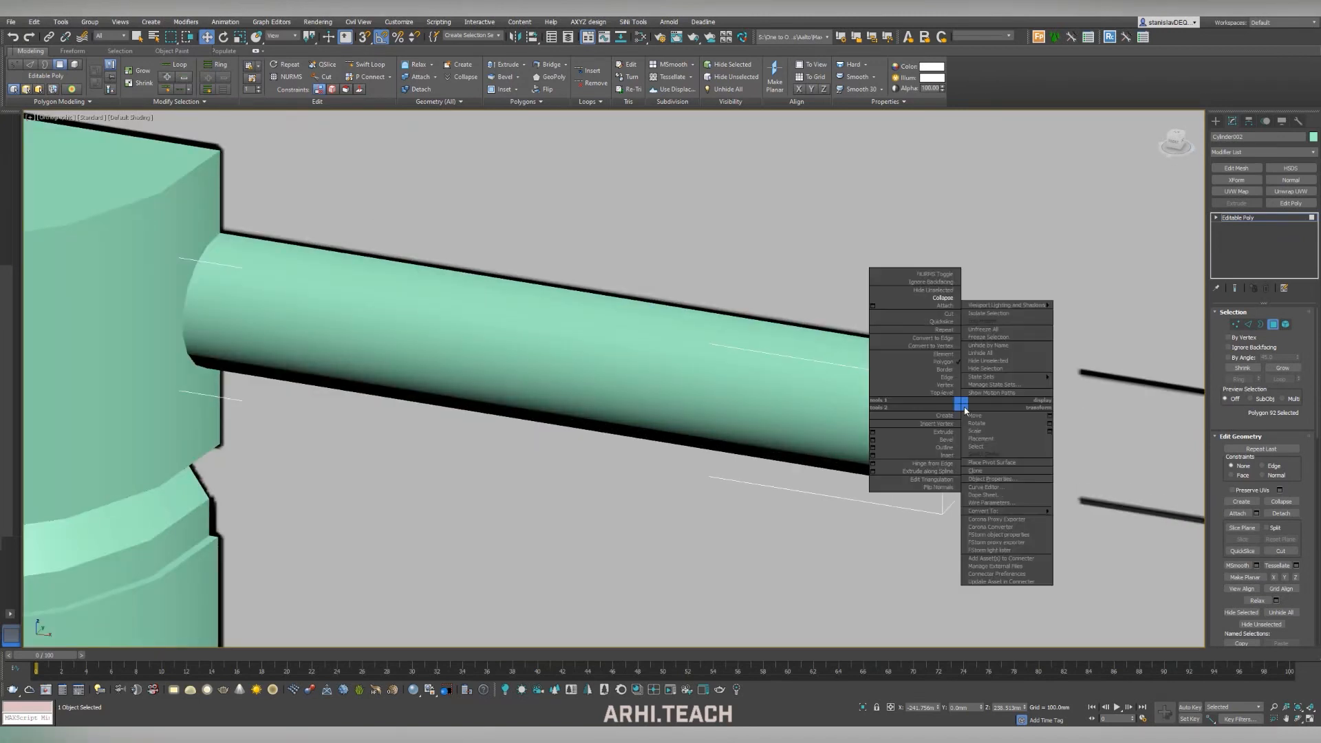
pyautogui.click(975, 415)
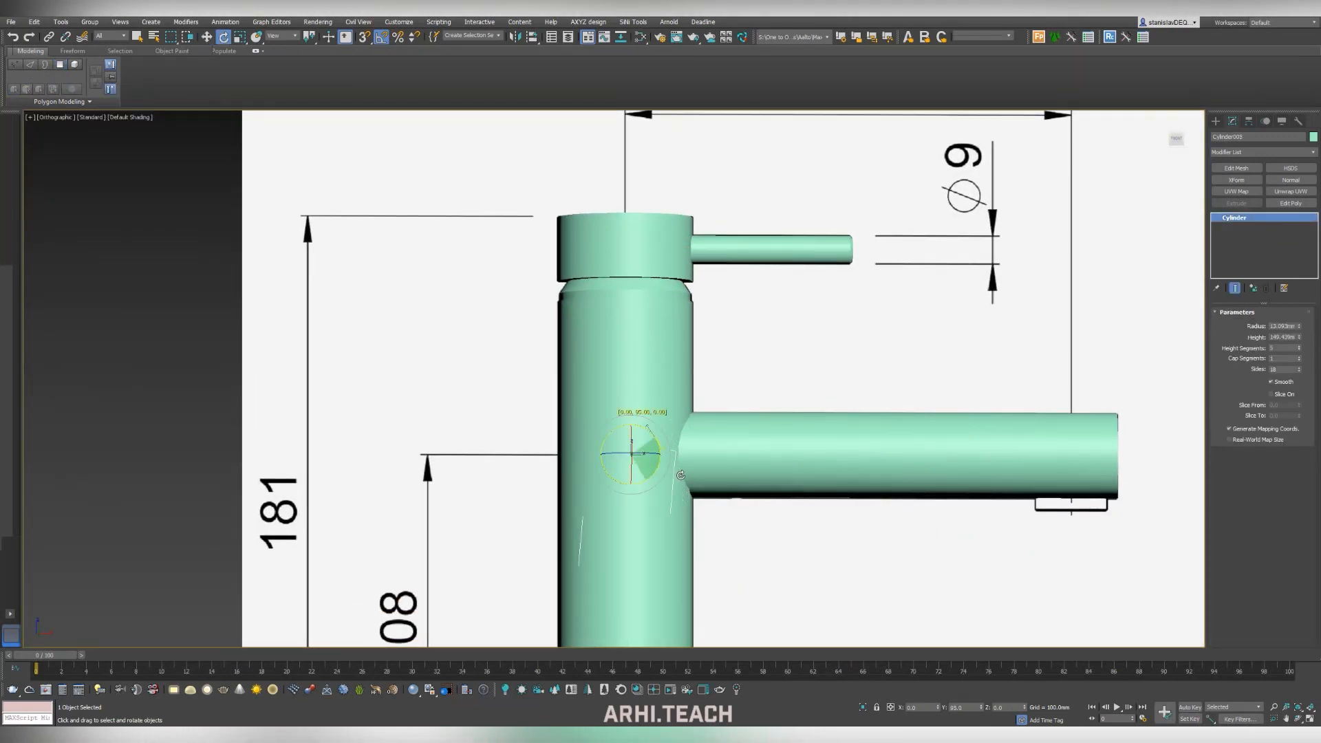
pyautogui.click(208, 37)
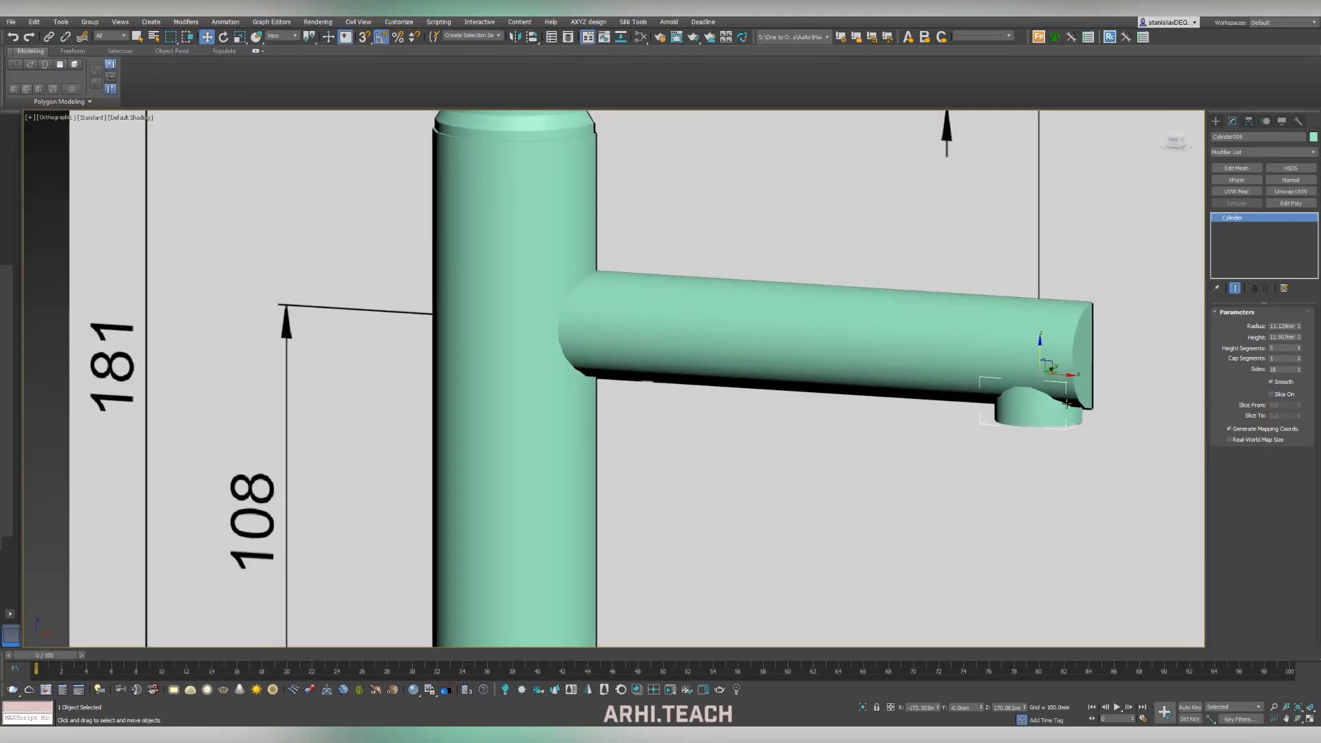
# Step: Move the small outlet cylinder into place beneath the spout tip
pyautogui.click(1215, 121)
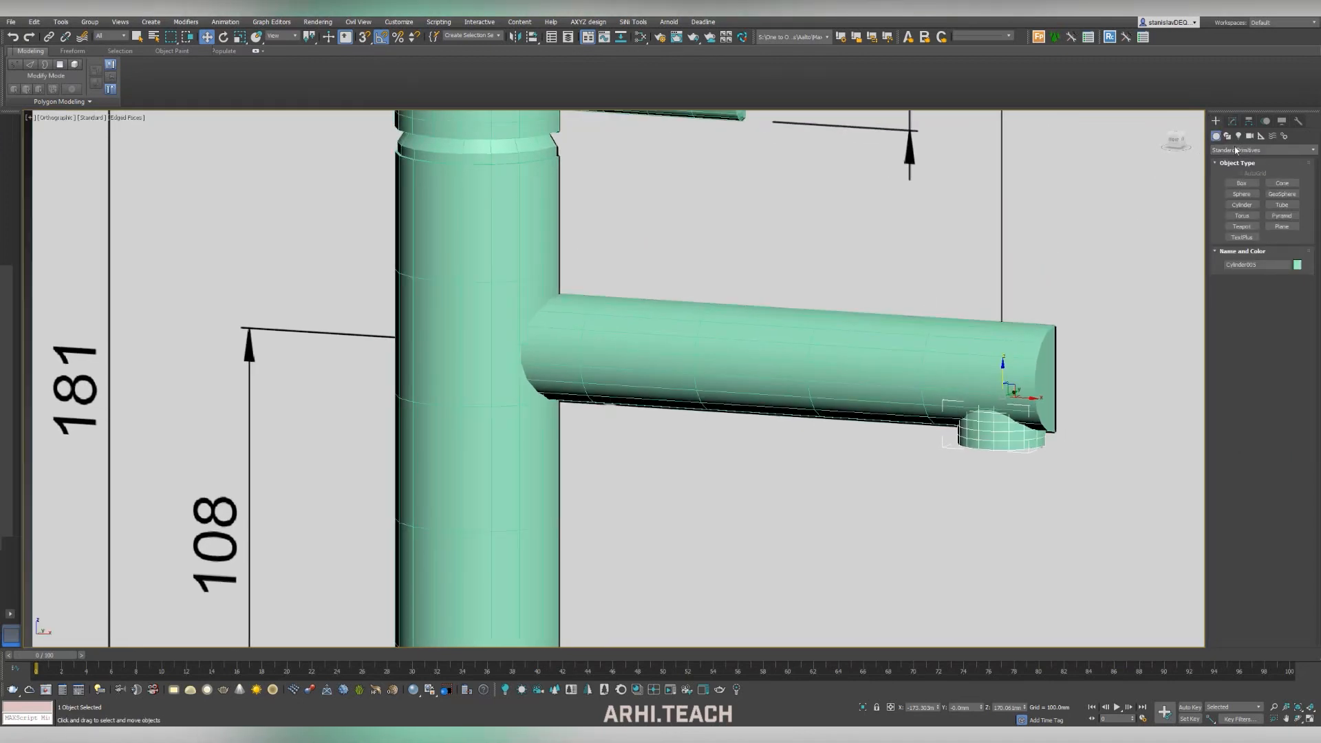
# Step: Union the outlet cylinder onto the spout using a ProBoolean compound object
pyautogui.click(1228, 121)
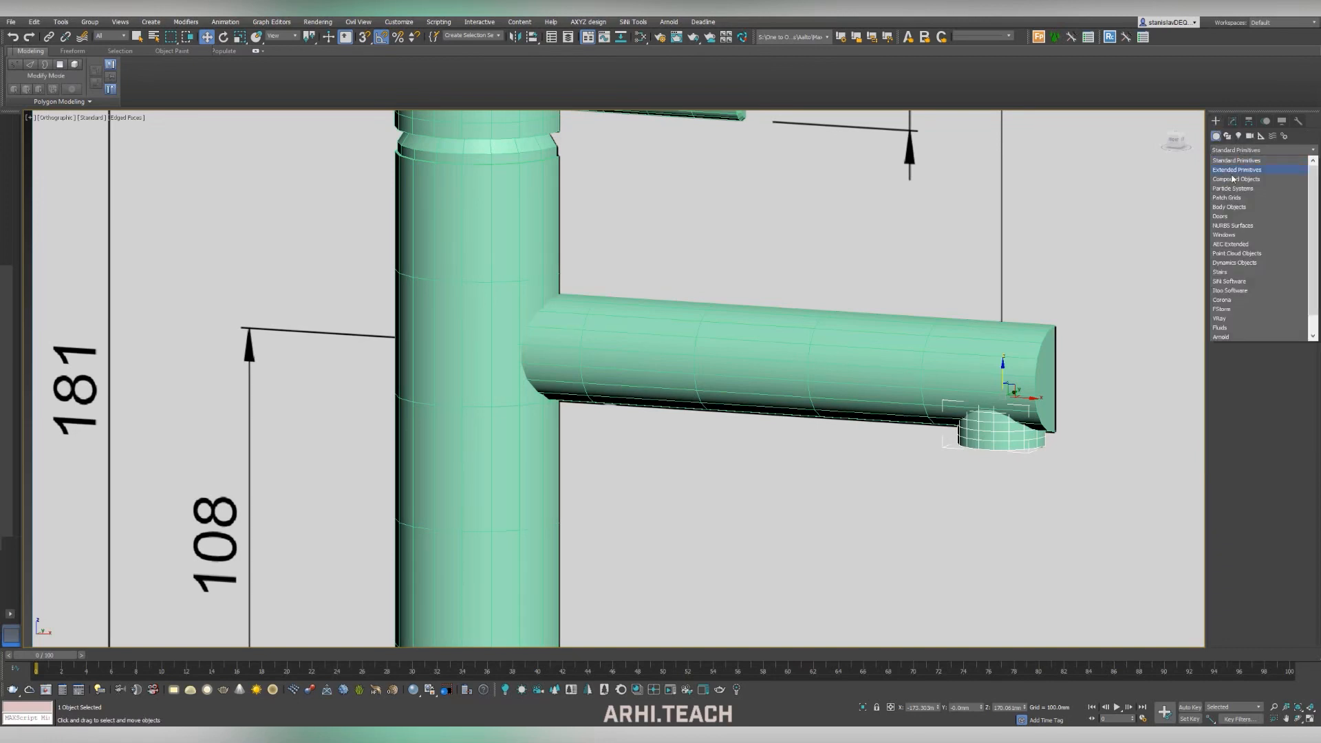
pyautogui.click(1235, 179)
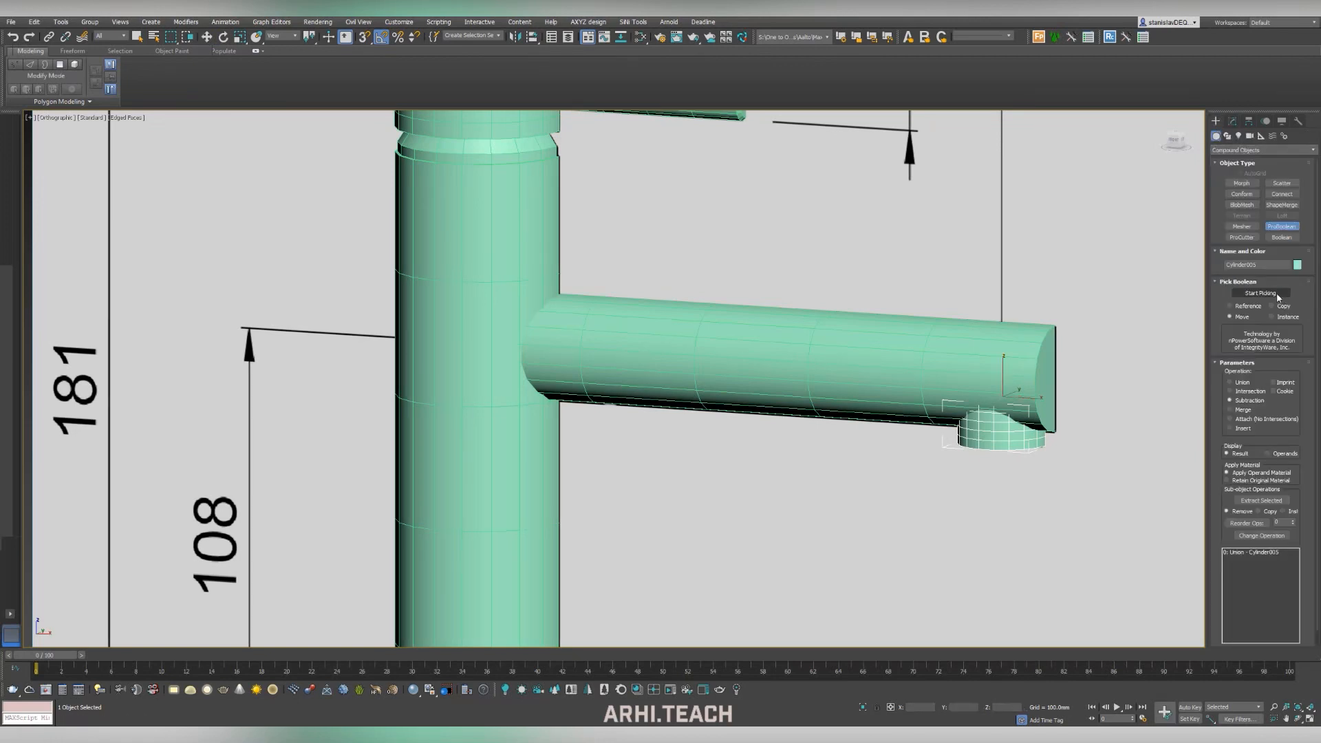
pyautogui.click(1260, 293)
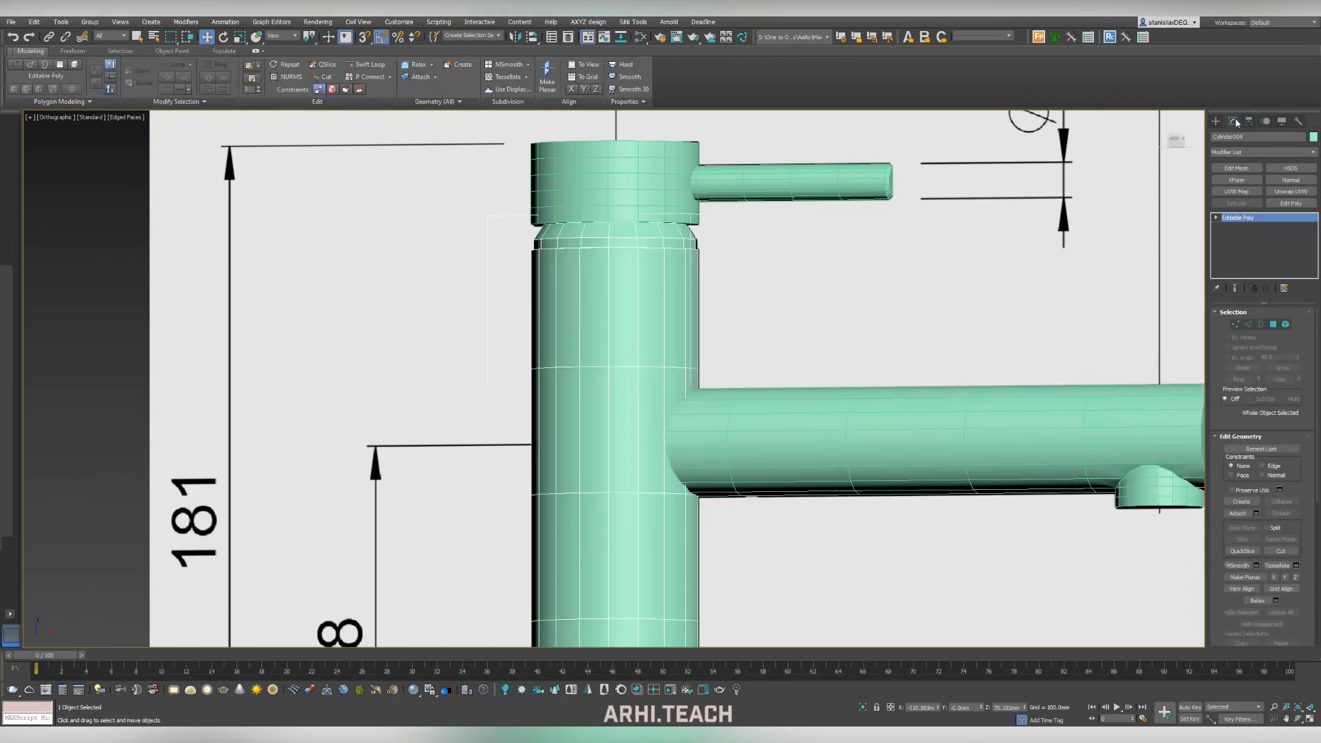
# Step: Pick the spout into a ProBoolean Union on the faucet body
pyautogui.click(1229, 121)
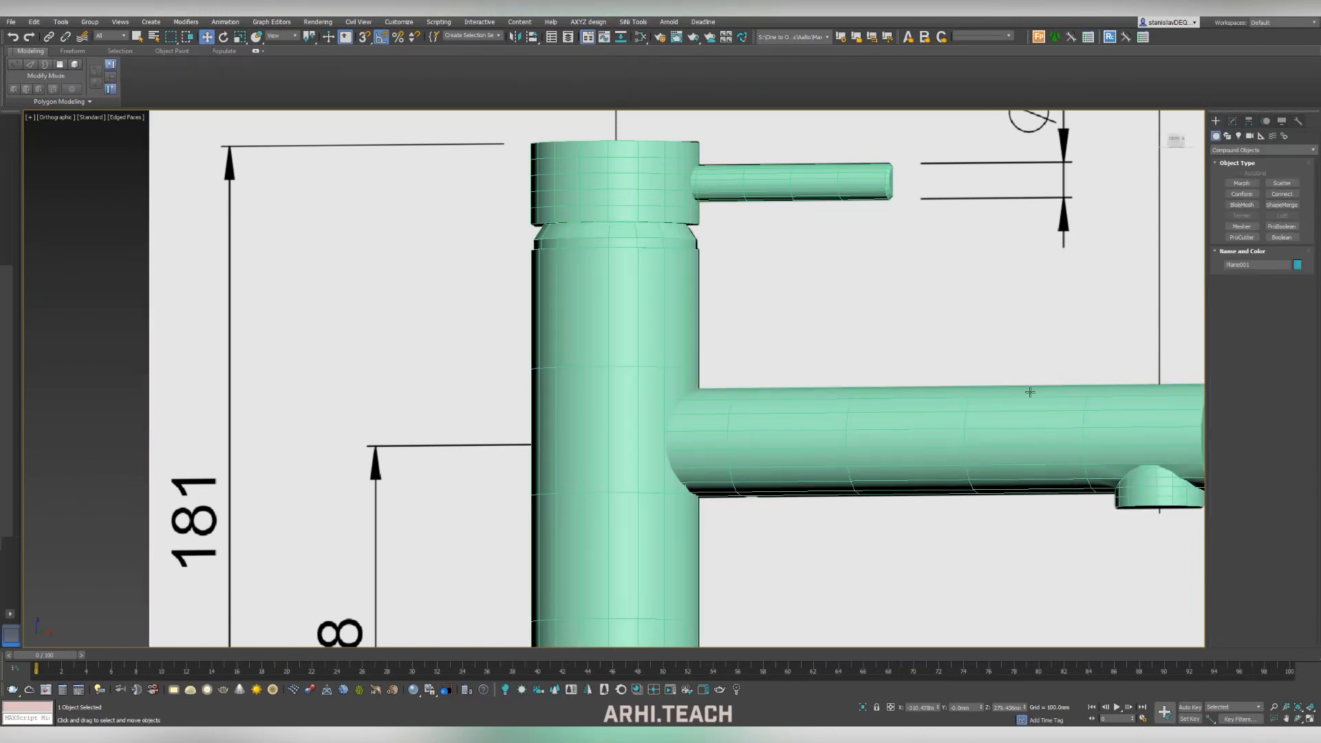
pyautogui.click(1280, 225)
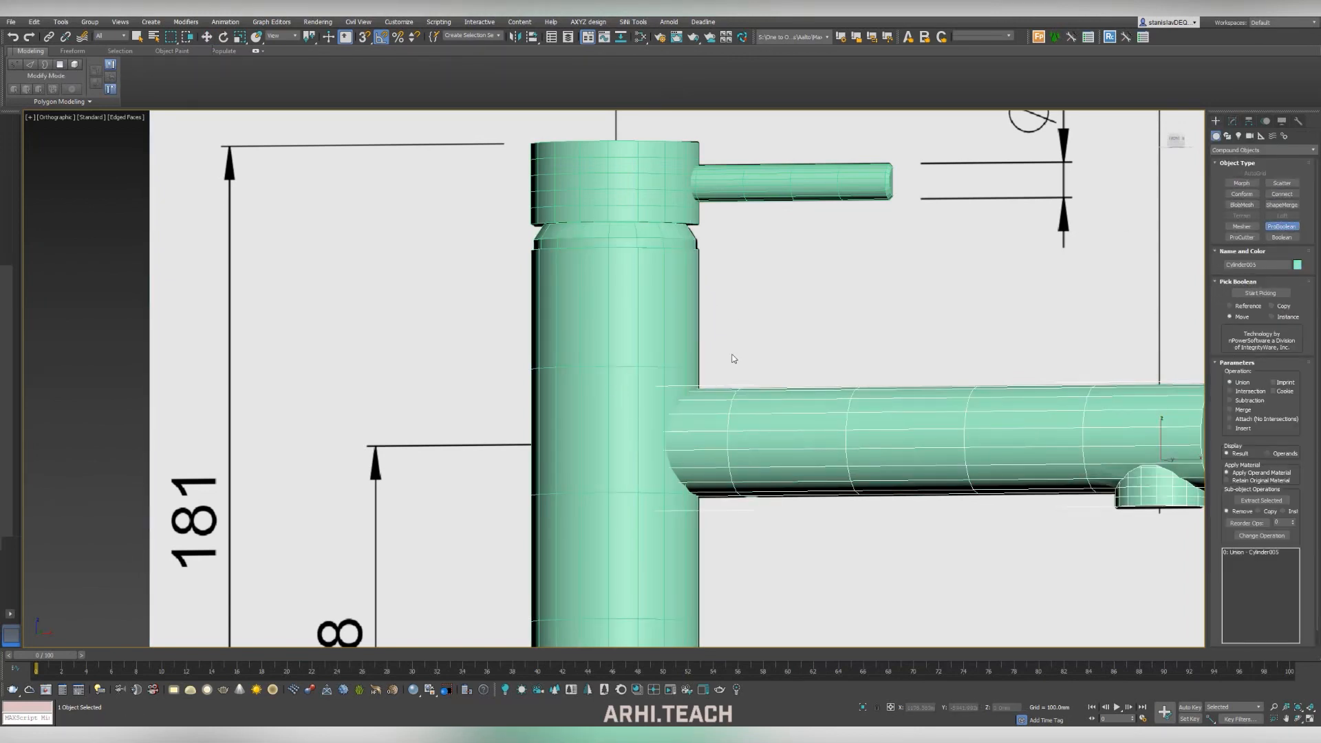
pyautogui.click(1260, 290)
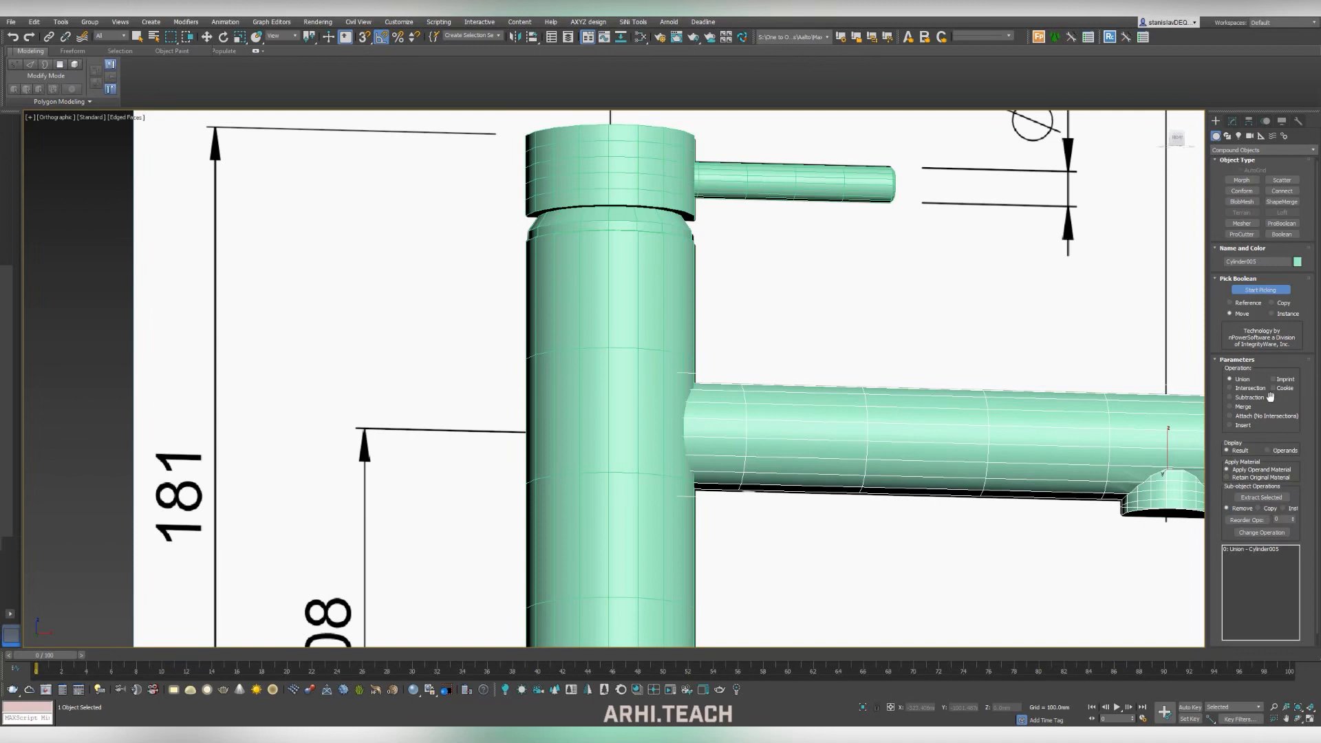
pyautogui.scroll(-3)
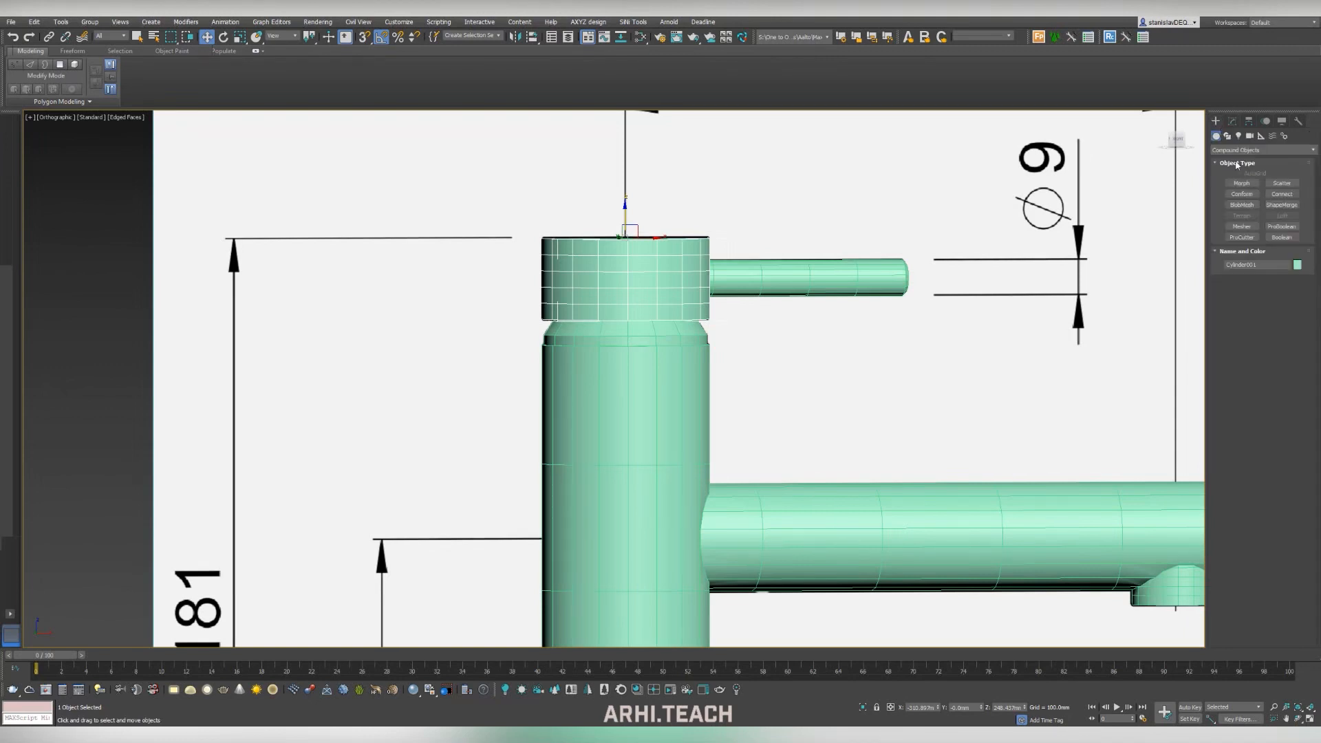
pyautogui.click(1281, 225)
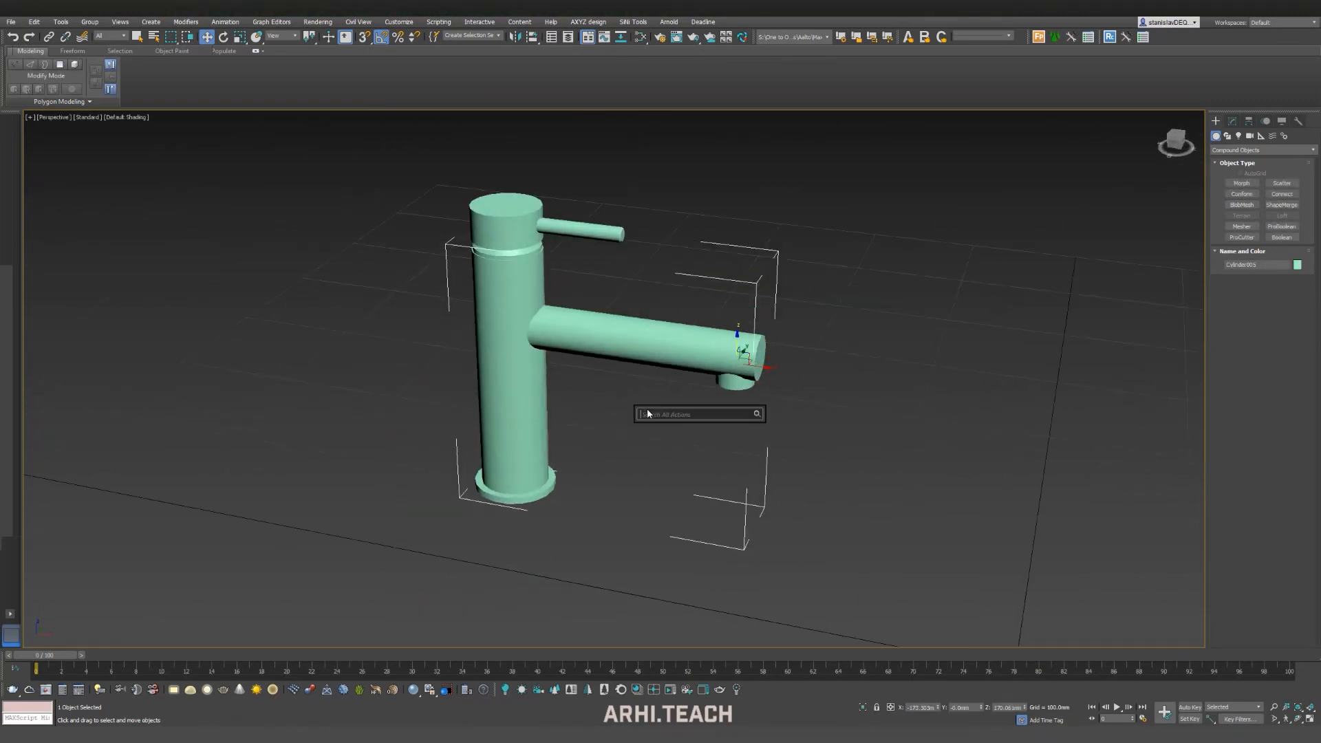
# Step: Run Quad Remesher on the combined faucet body and spout with a 5000-quad target
pyautogui.write('rem')
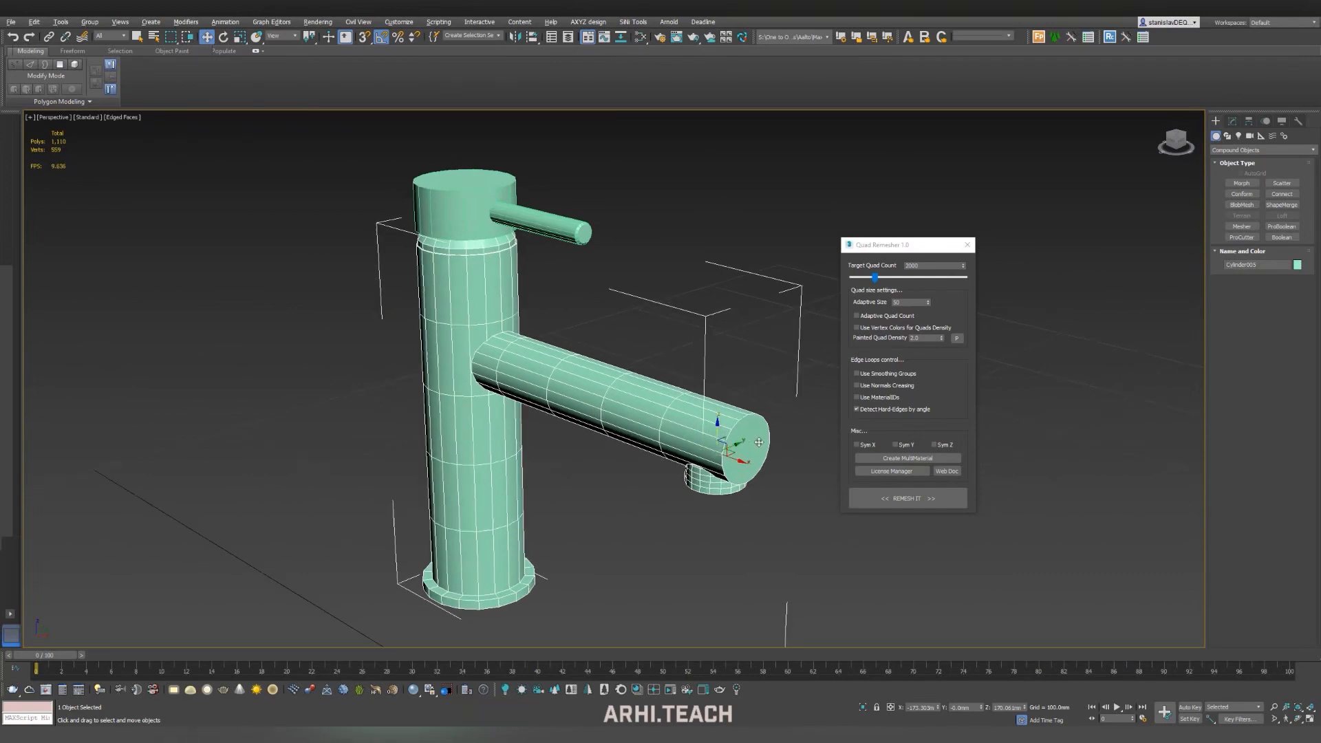
pyautogui.click(907, 498)
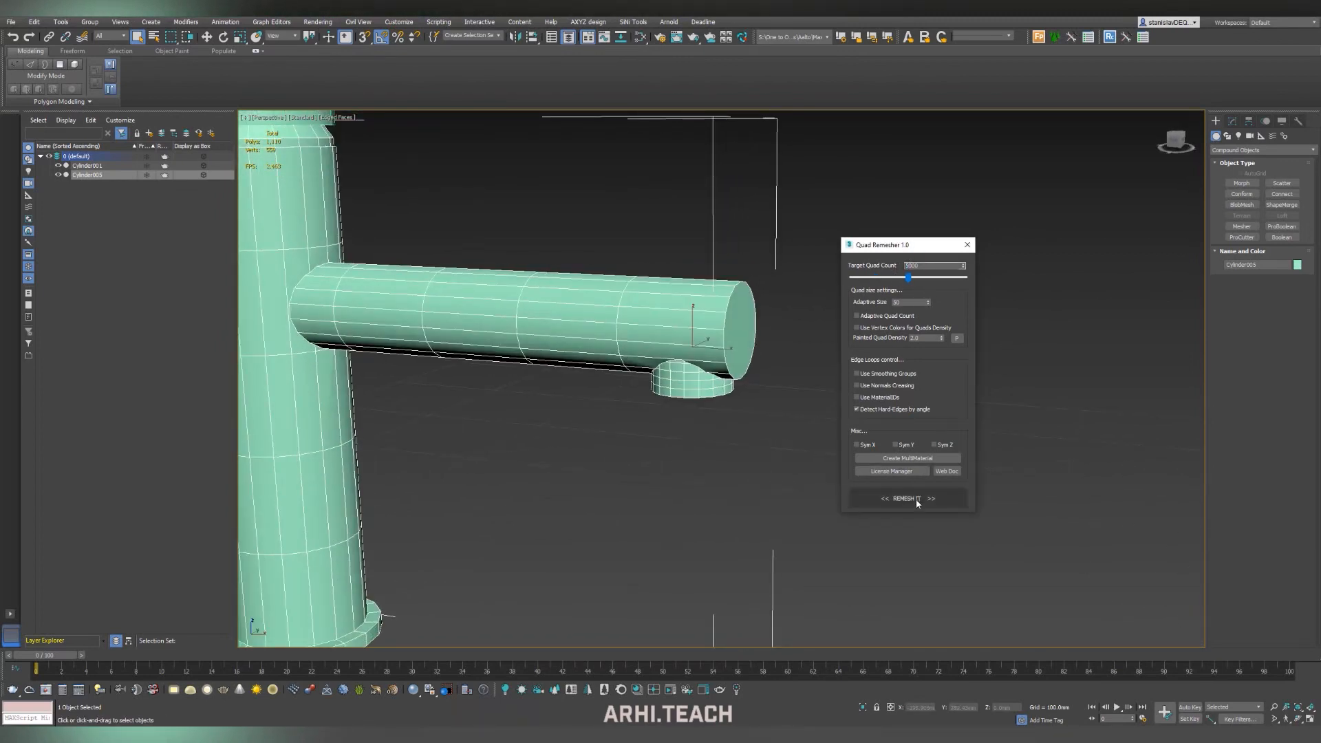
pyautogui.click(903, 499)
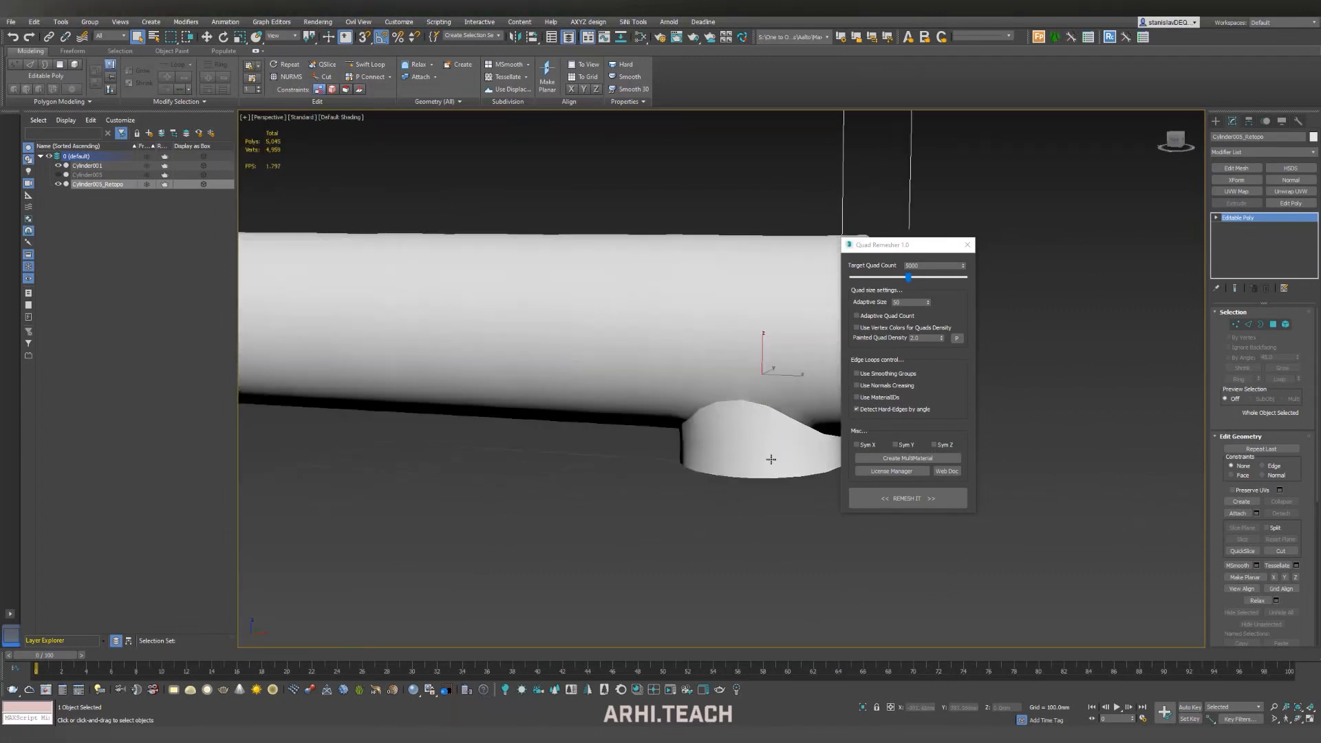
# Step: Add a 0.5 mm Chamfer modifier to the Retopo spout, filtered to unsmoothed edges
pyautogui.click(1255, 151)
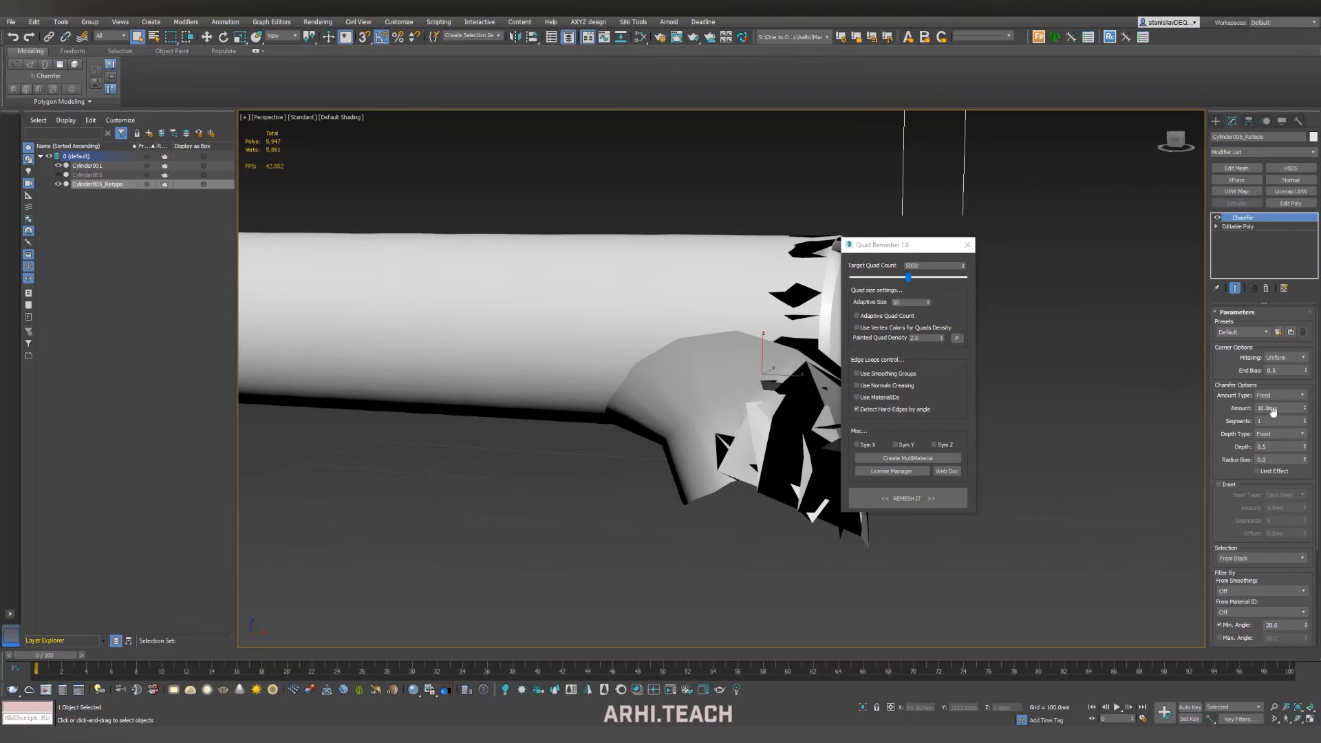
pyautogui.tripleClick(1273, 408)
pyautogui.write('0.5')
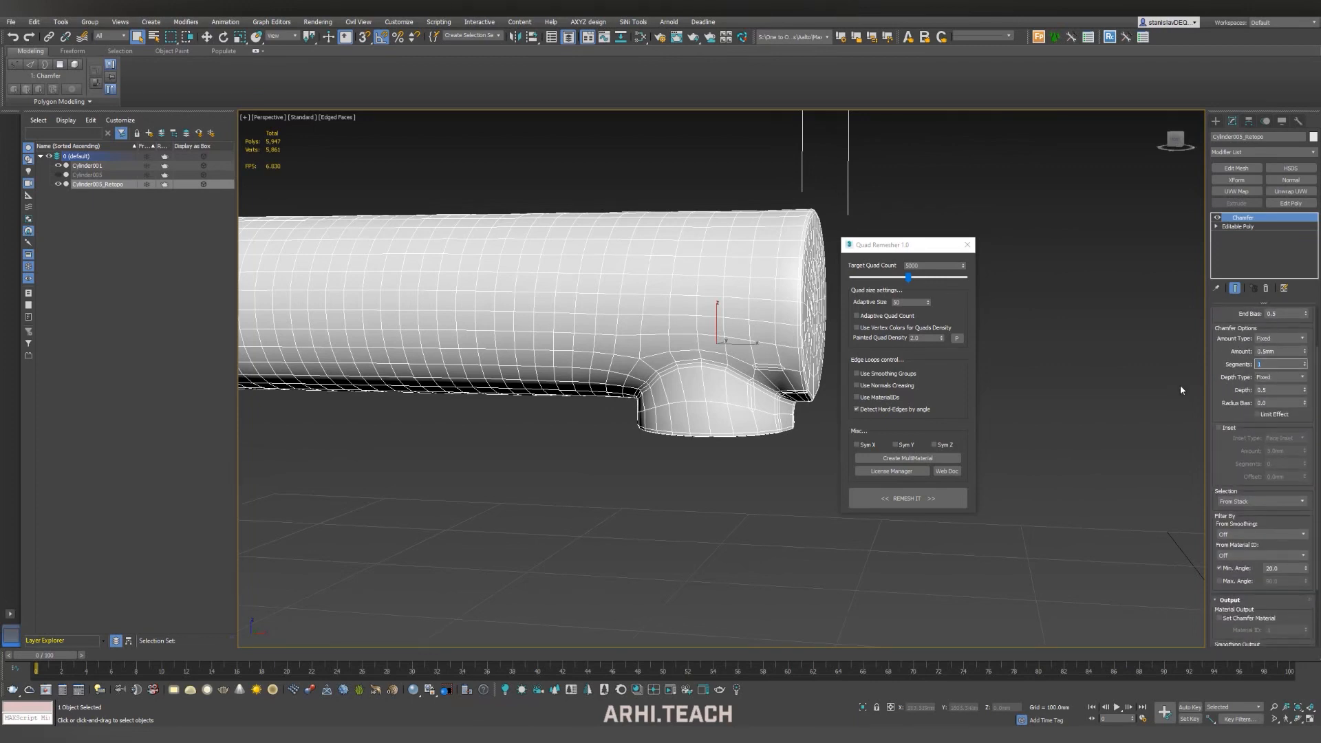
pyautogui.scroll(-3)
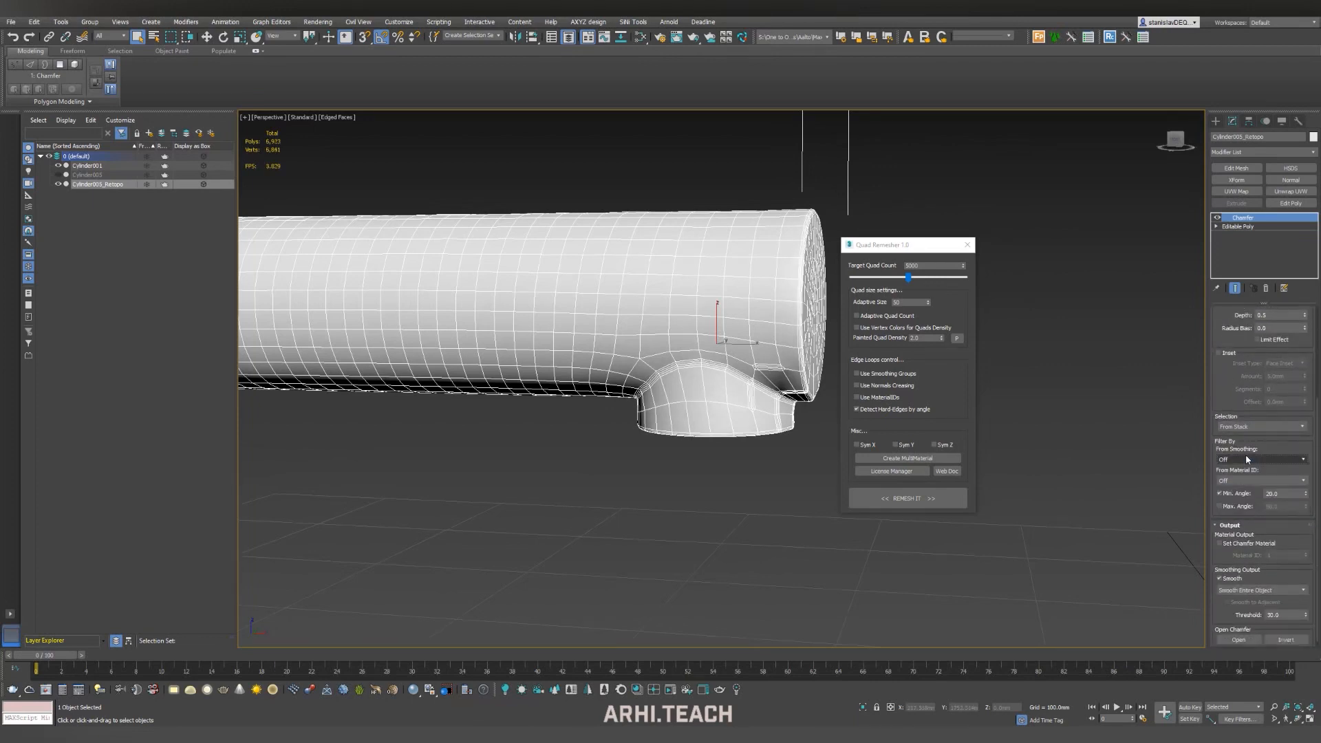
pyautogui.click(1260, 459)
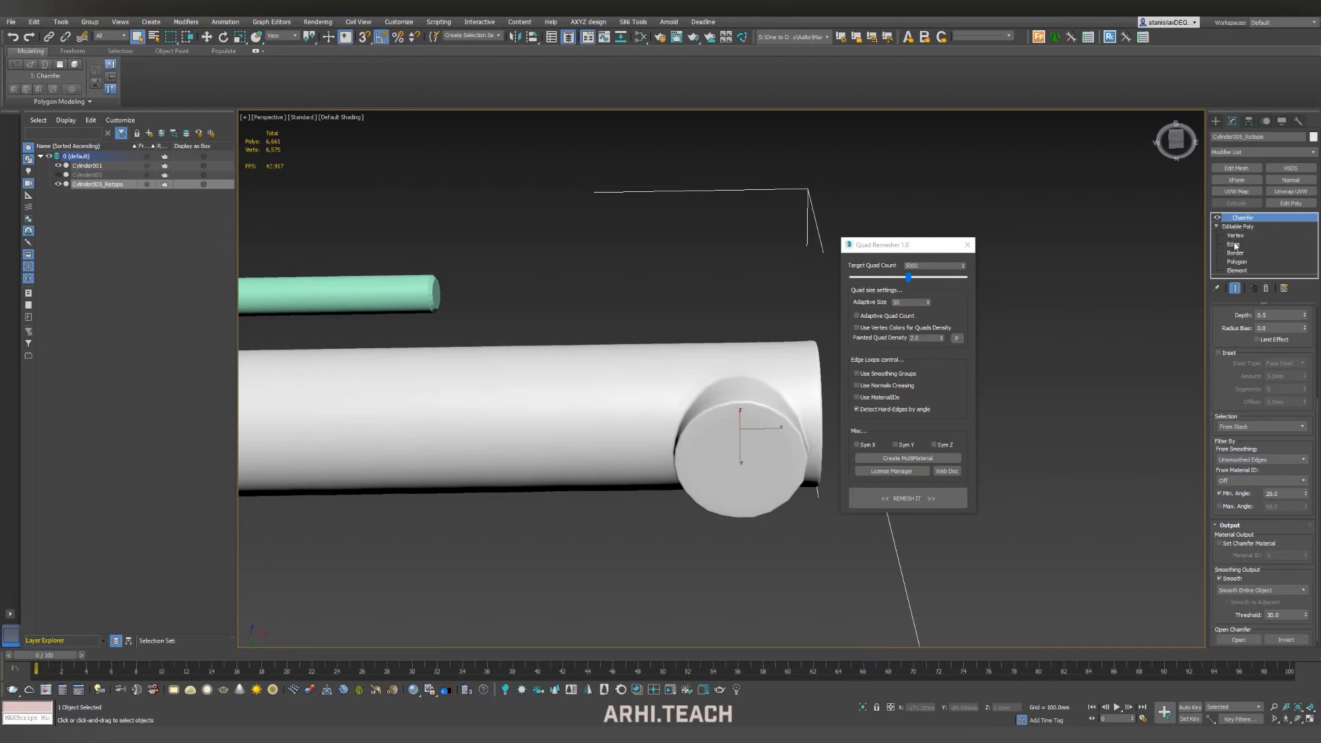
# Step: In Polygon mode, delete the outlet's end face and select the inner wall polygons
pyautogui.click(1237, 261)
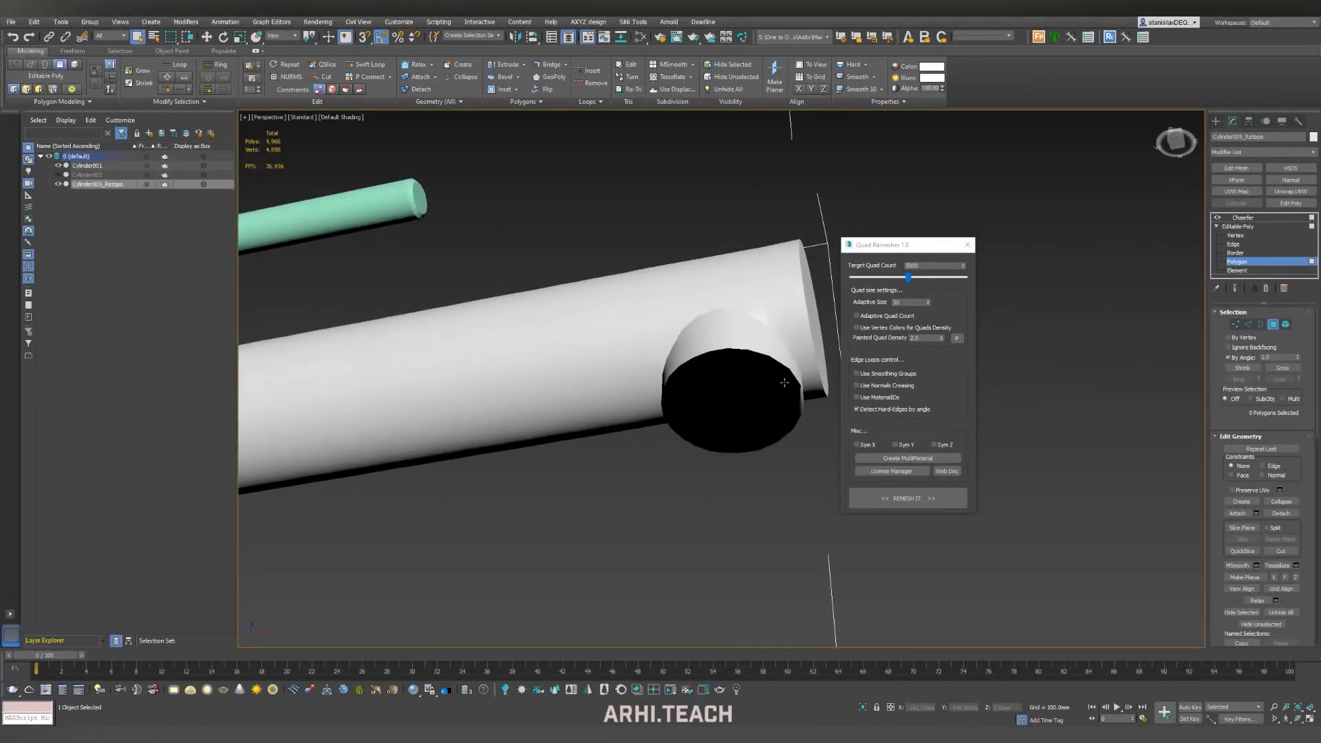
pyautogui.click(1236, 253)
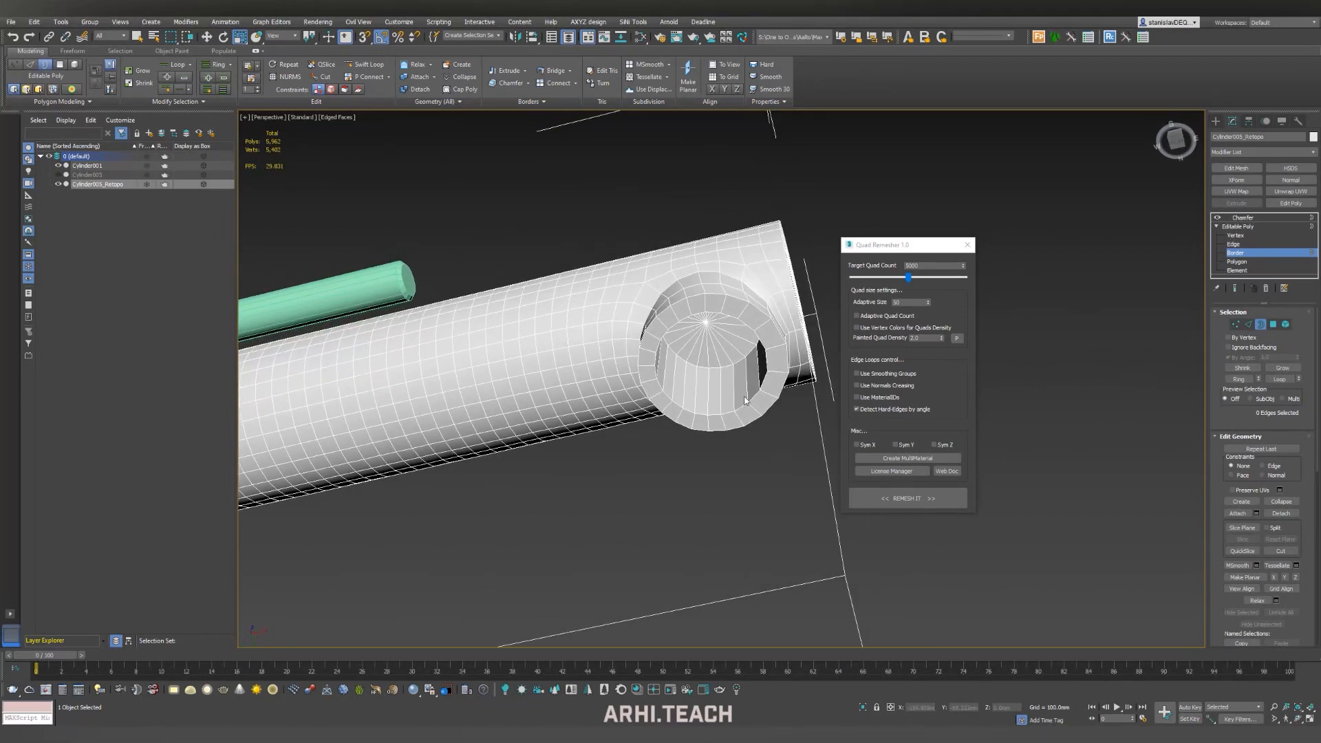
pyautogui.click(1236, 261)
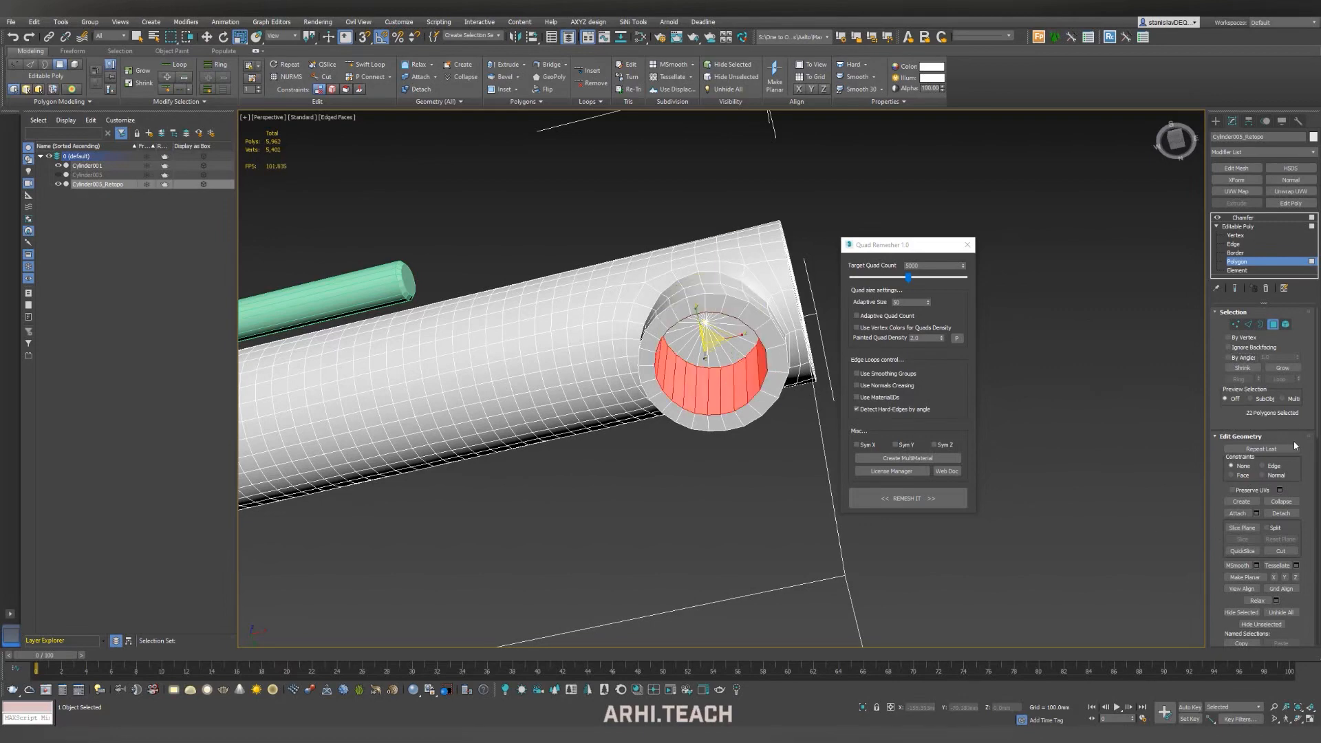
pyautogui.scroll(-3)
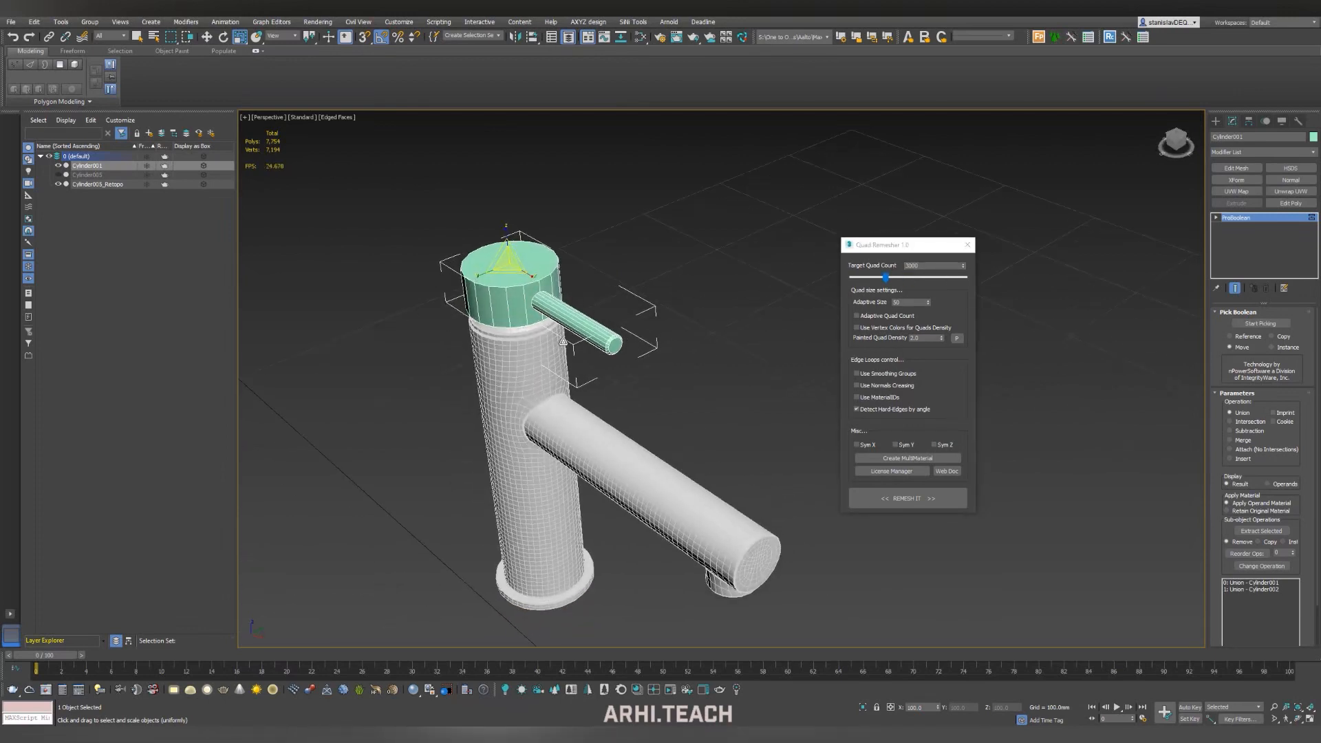
# Step: Set viewport statistics to Total + Selection, then remesh the handle cap-and-lever union
pyautogui.click(245, 117)
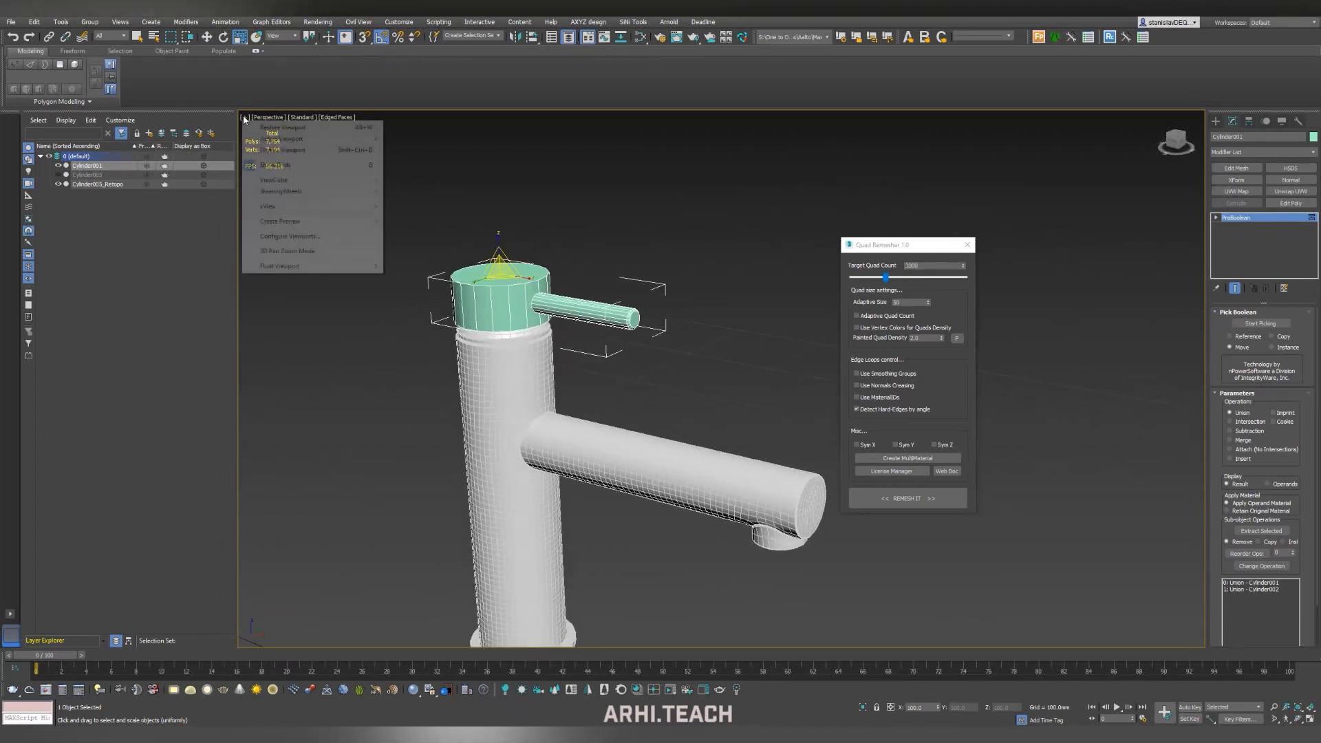
pyautogui.click(289, 236)
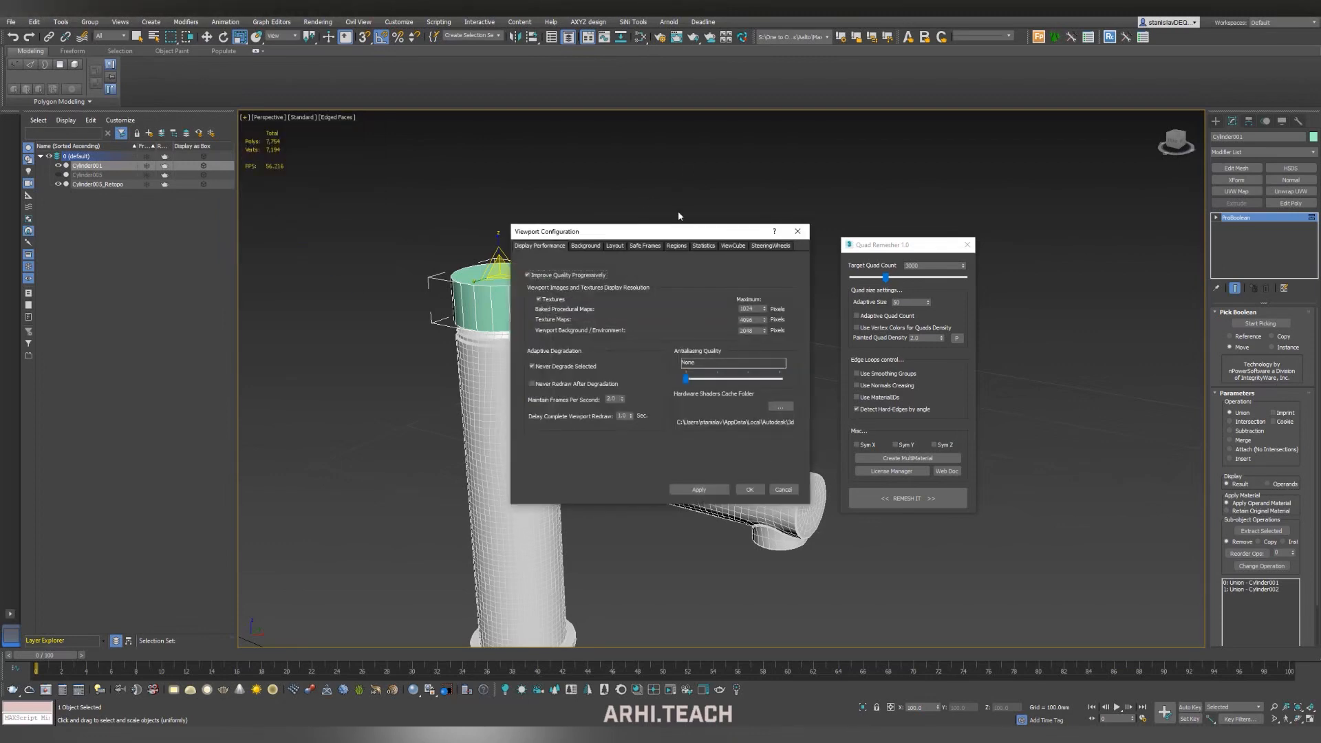
pyautogui.click(702, 245)
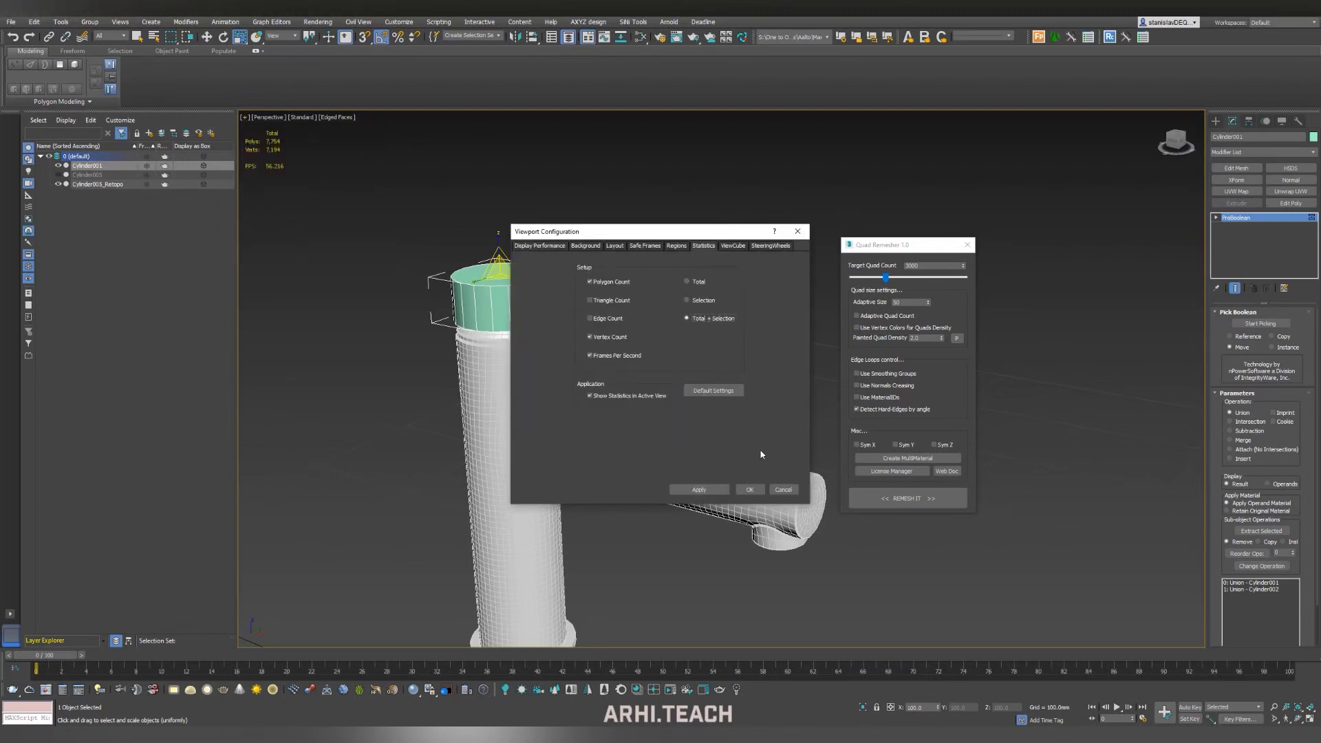
pyautogui.click(748, 489)
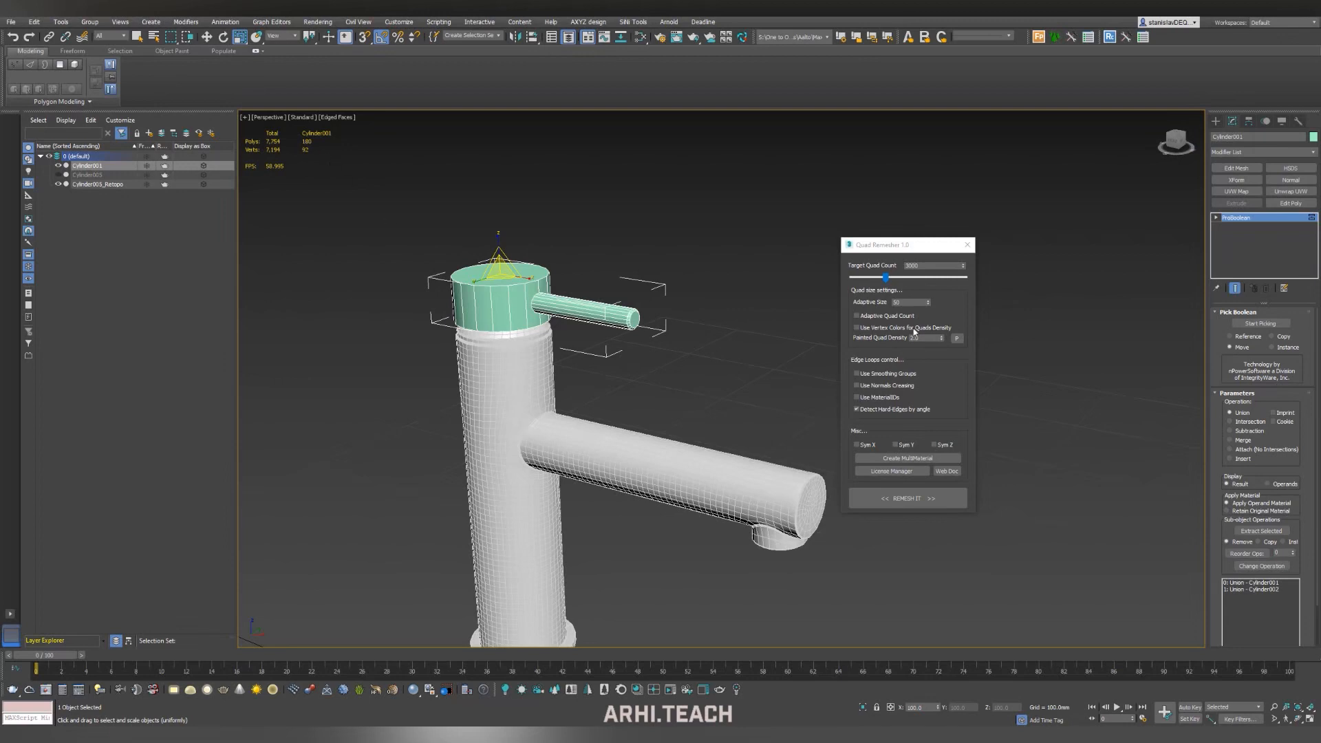
pyautogui.click(907, 498)
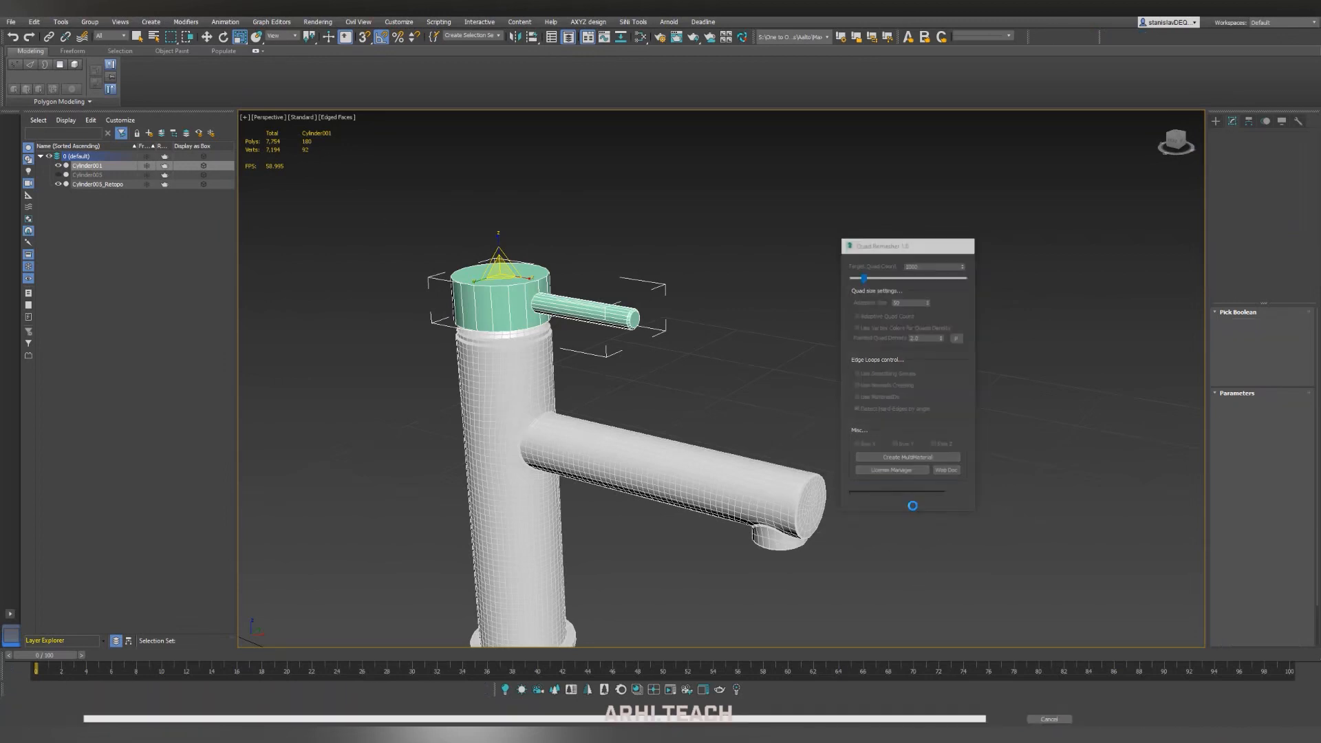